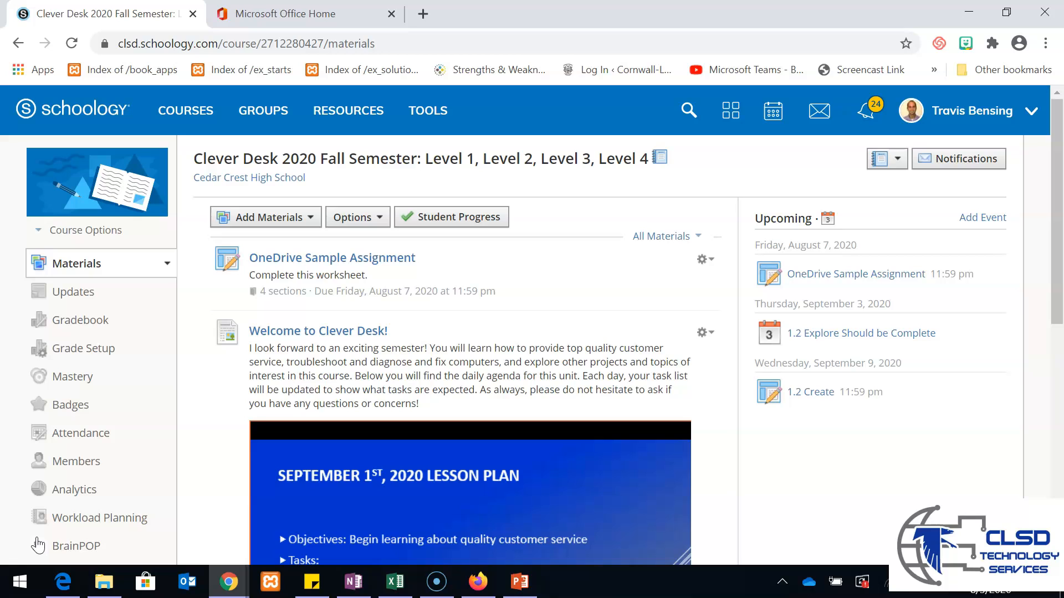
{"action": "mouse_move", "coordinate": [297, 271]}
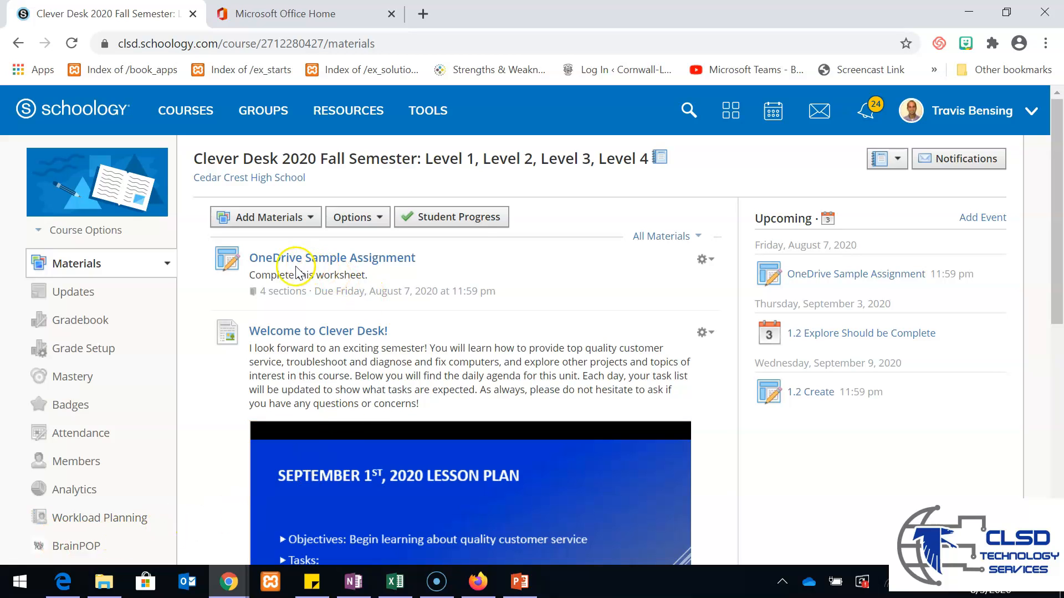
{"action": "mouse_move", "coordinate": [319, 268]}
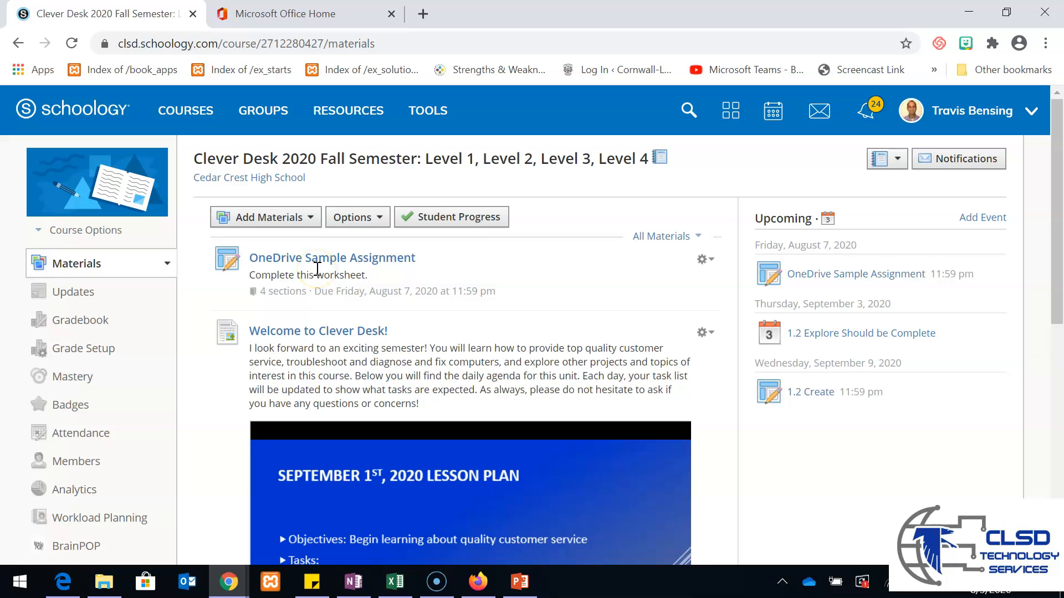
{"action": "mouse_move", "coordinate": [332, 258]}
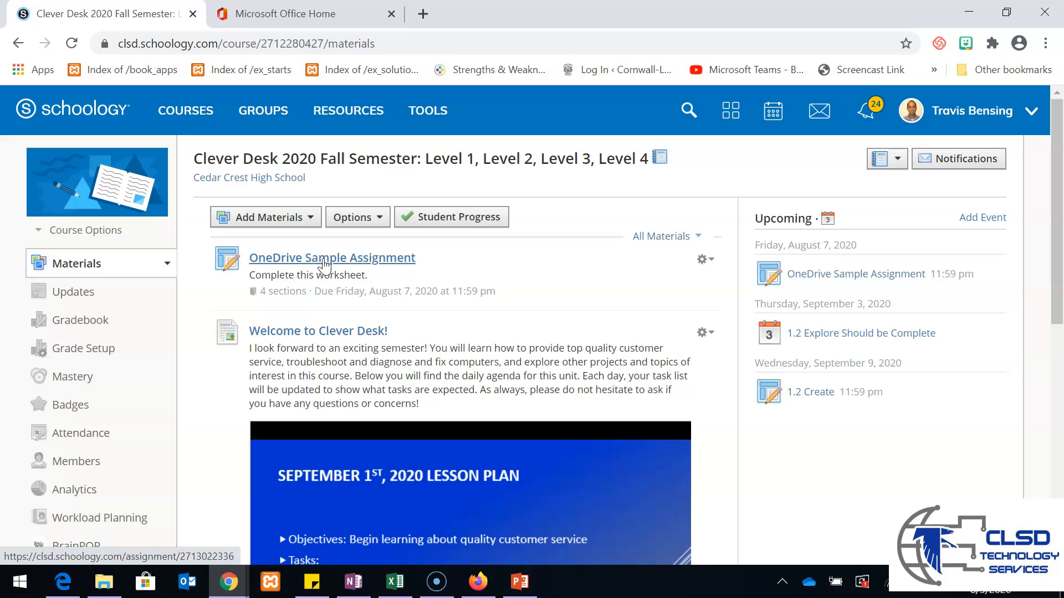
View the OneDrive Sample Assignment in Schoology, then switch to the Microsoft Office Home tab.
{"action": "left_click", "coordinate": [331, 258]}
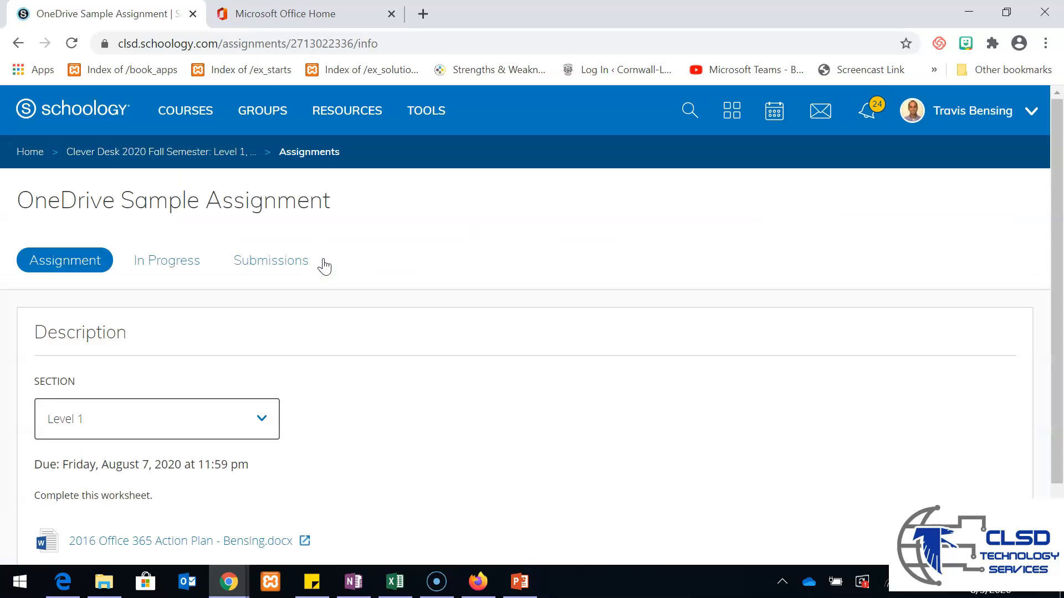
{"action": "mouse_move", "coordinate": [196, 353]}
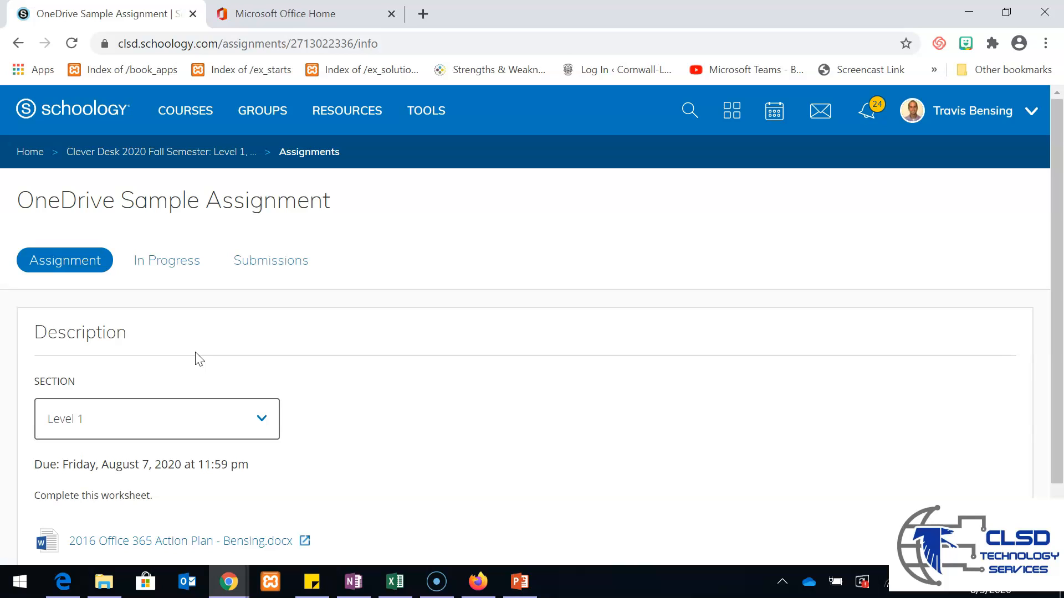
{"action": "mouse_move", "coordinate": [254, 13]}
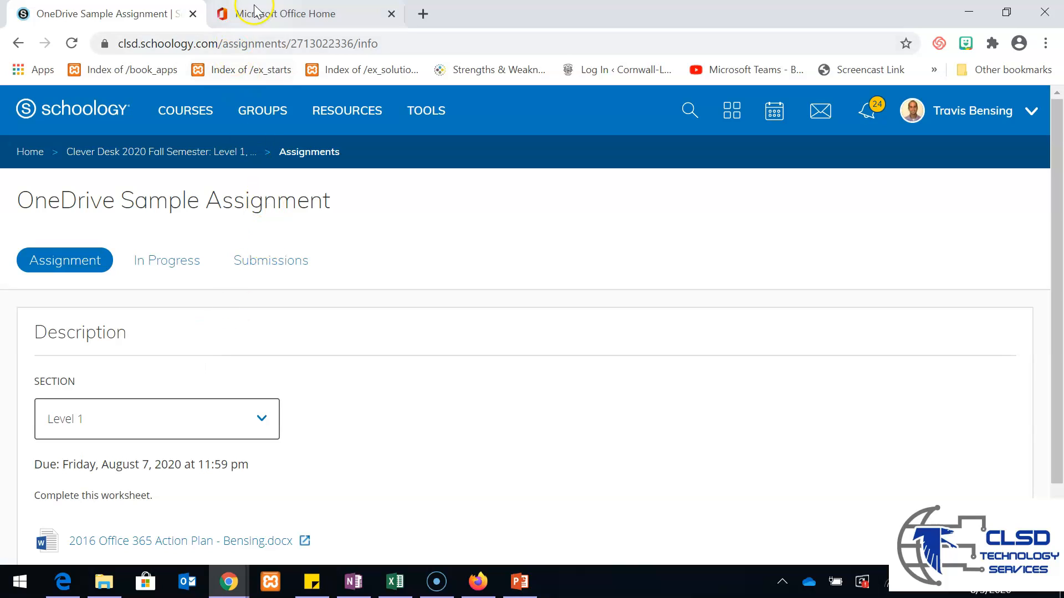
{"action": "mouse_move", "coordinate": [284, 13]}
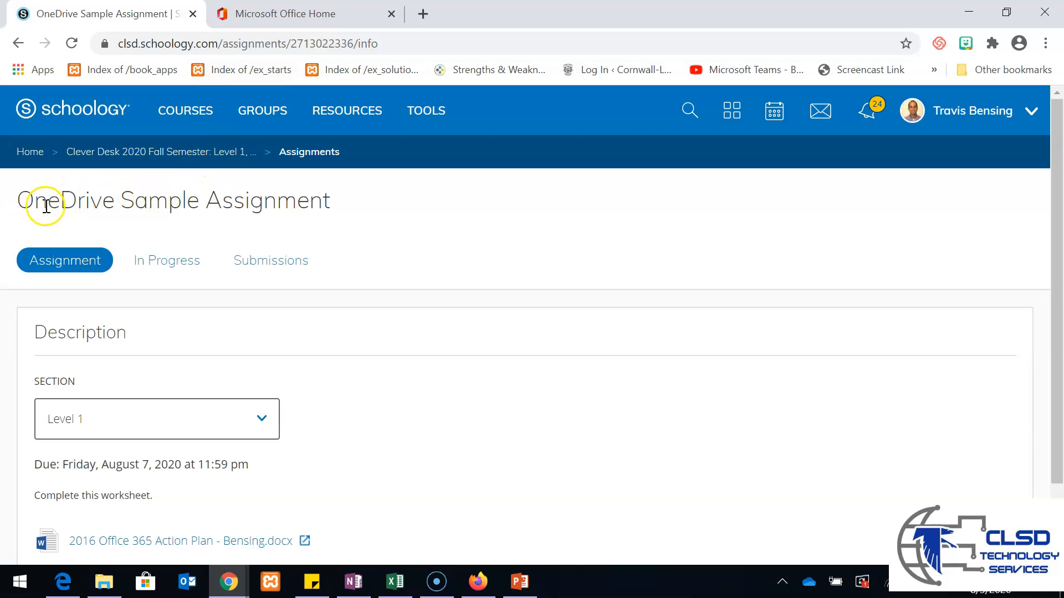
{"action": "mouse_move", "coordinate": [163, 169]}
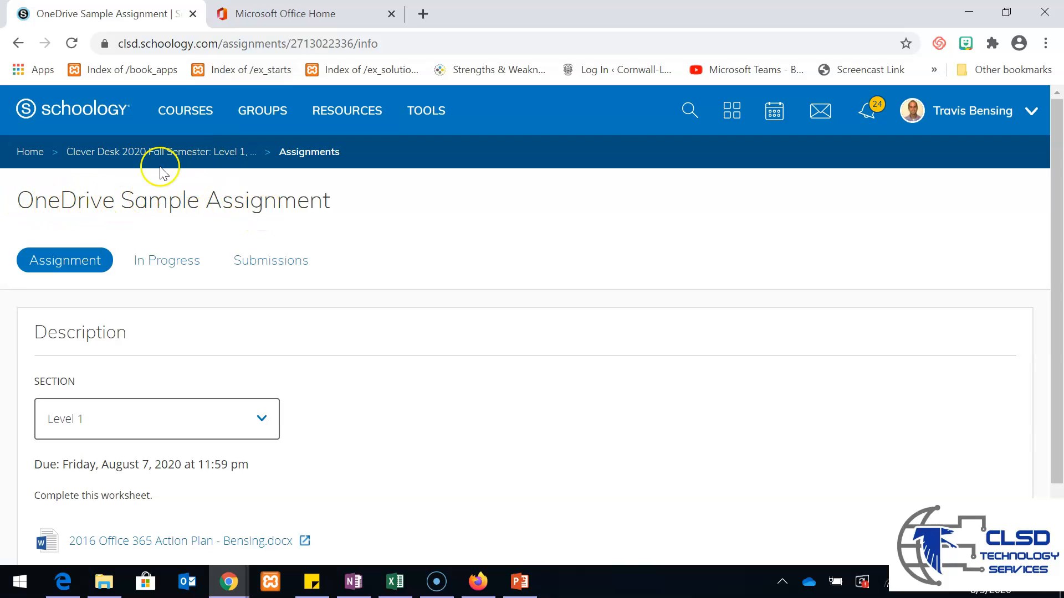
{"action": "mouse_move", "coordinate": [154, 157]}
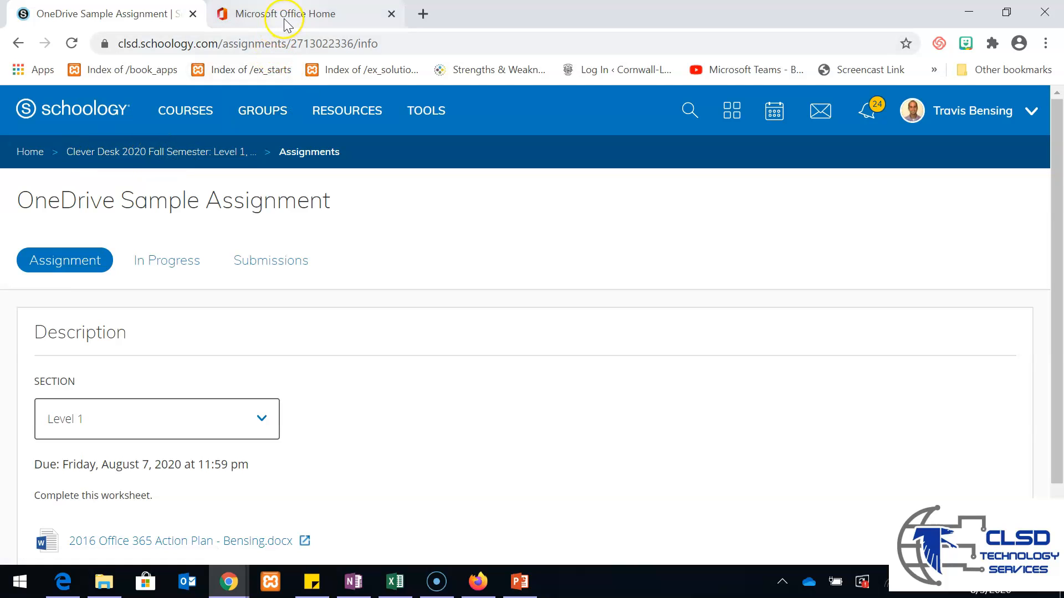
{"action": "left_click", "coordinate": [285, 13]}
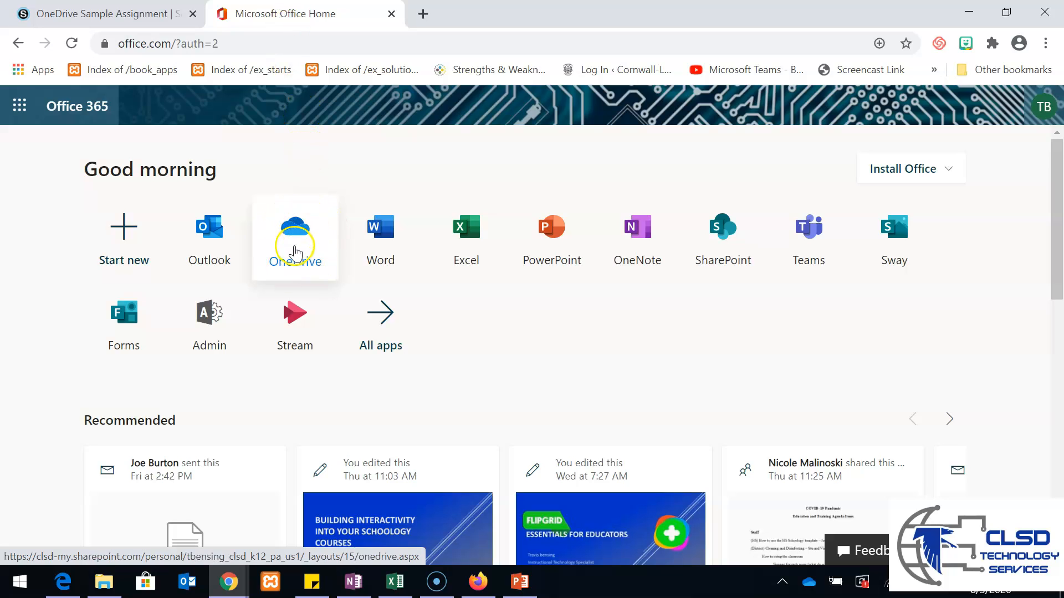
Launch OneDrive from Office Home and scroll My files to the Schoology Microsoft OneDrive Assignments folder.
{"action": "left_click", "coordinate": [295, 238]}
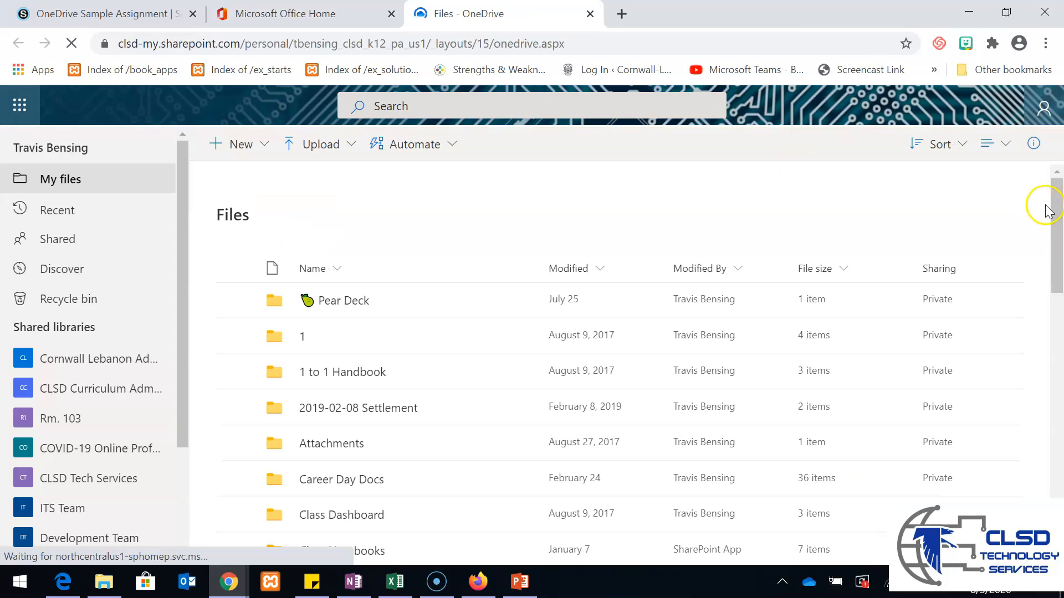
{"action": "scroll", "scroll_direction": "down", "scroll_amount": 3}
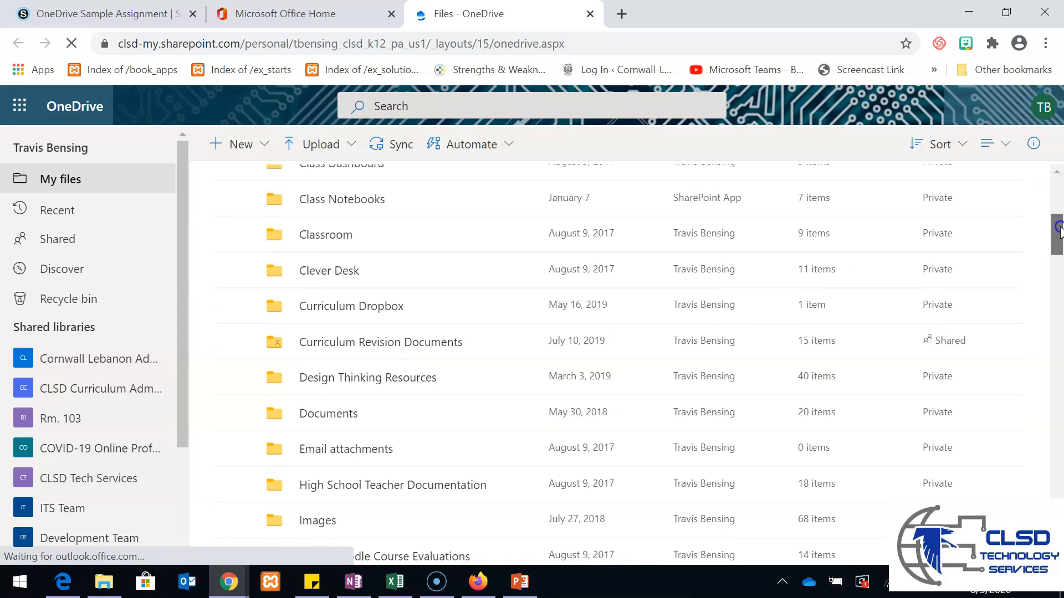
{"action": "scroll", "scroll_direction": "down", "scroll_amount": 3}
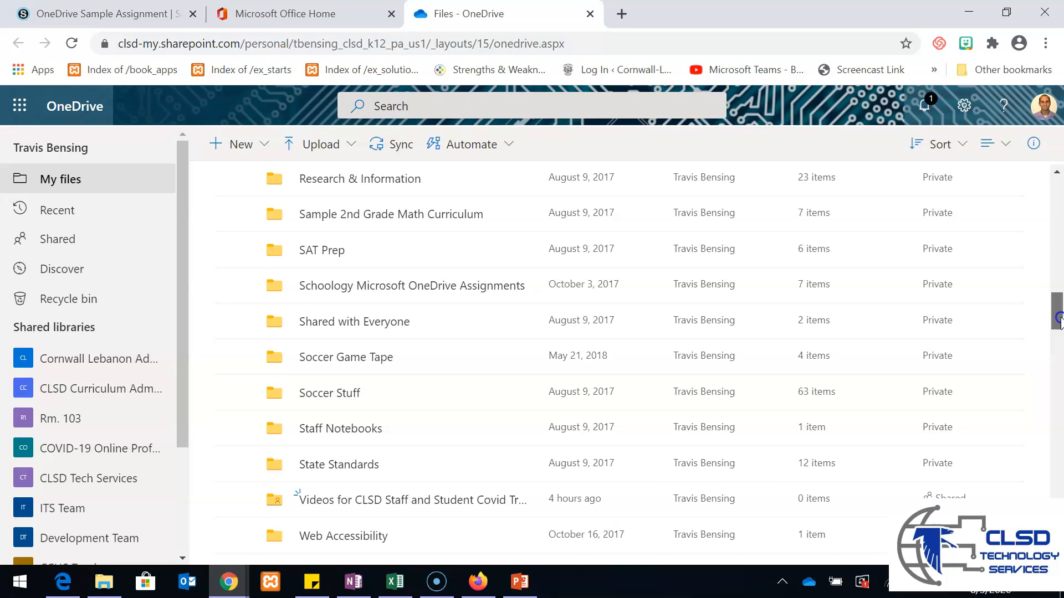
{"action": "scroll", "scroll_direction": "up", "scroll_amount": 3}
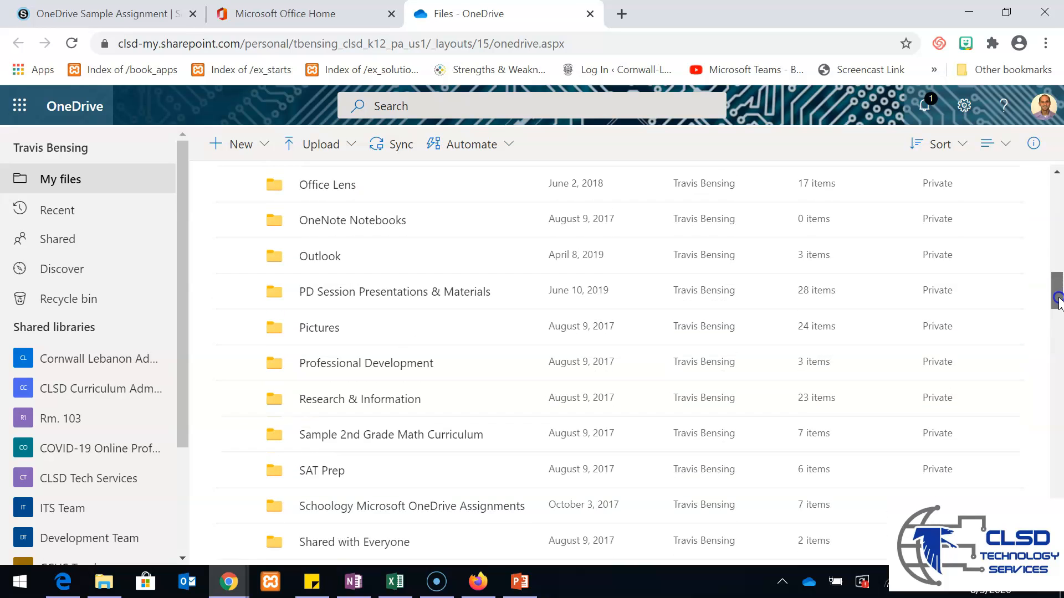
{"action": "scroll", "scroll_direction": "up", "scroll_amount": 3}
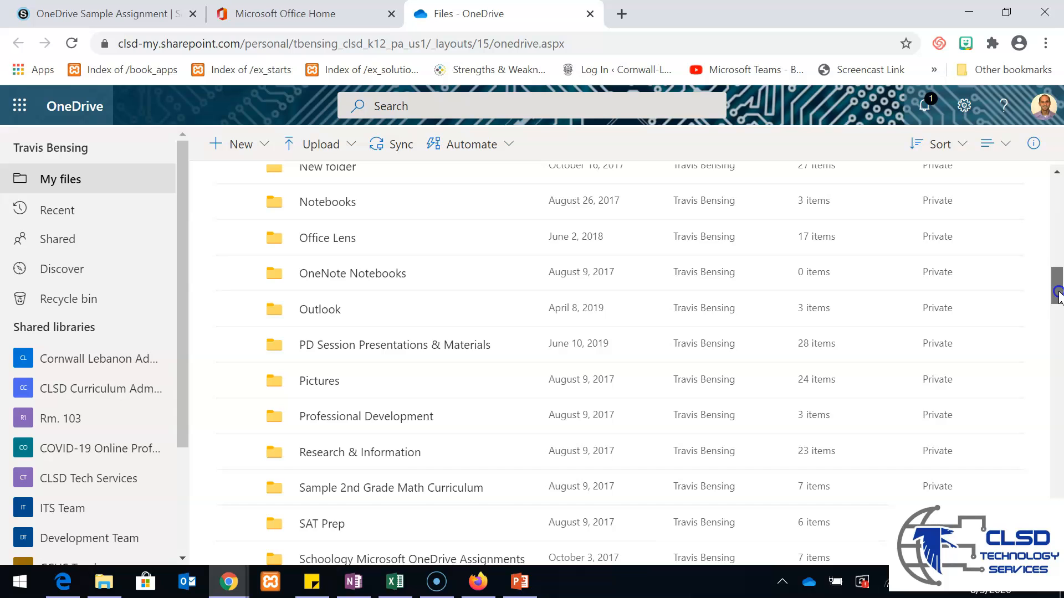
{"action": "scroll", "scroll_direction": "down", "scroll_amount": 3}
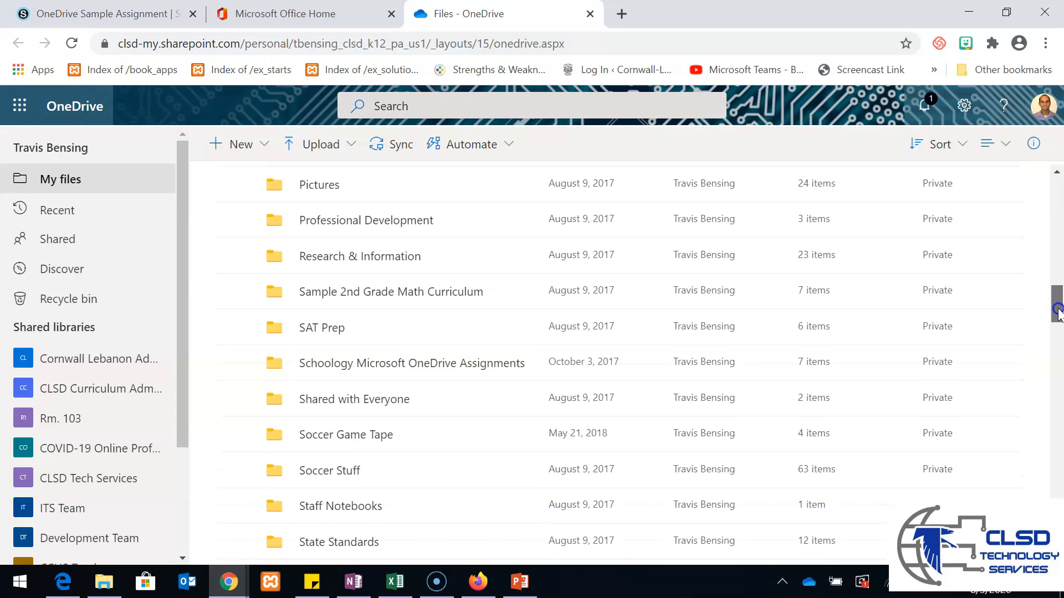
{"action": "scroll", "scroll_direction": "down", "scroll_amount": 3}
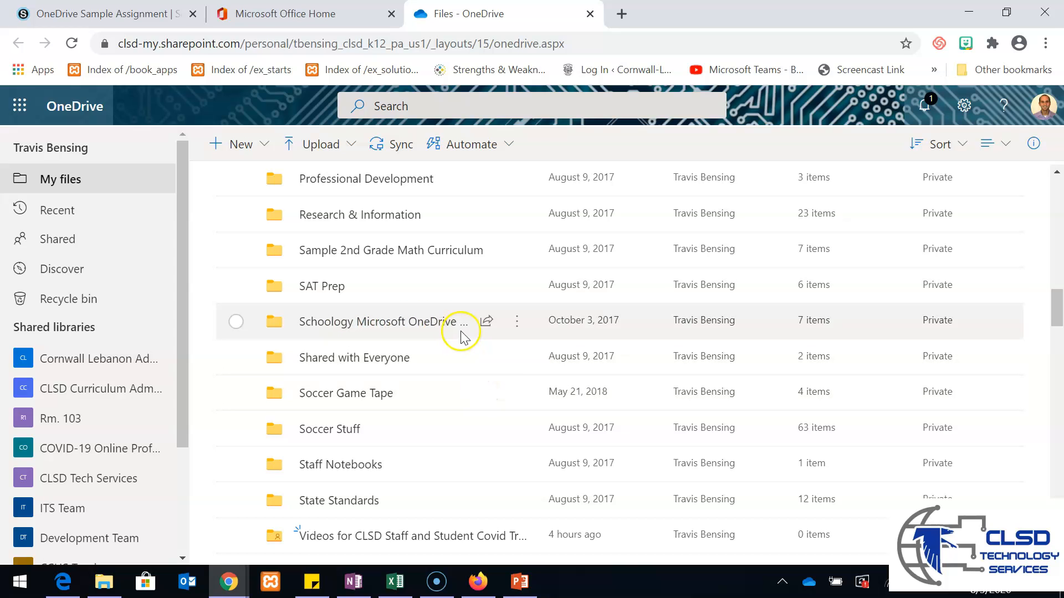
{"action": "mouse_move", "coordinate": [330, 357]}
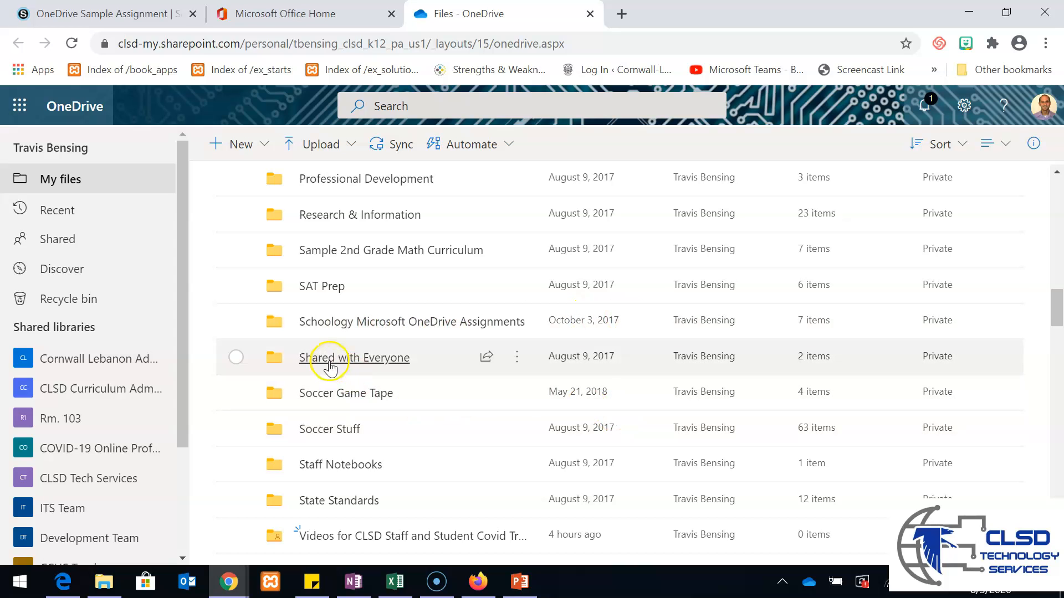
{"action": "mouse_move", "coordinate": [435, 321]}
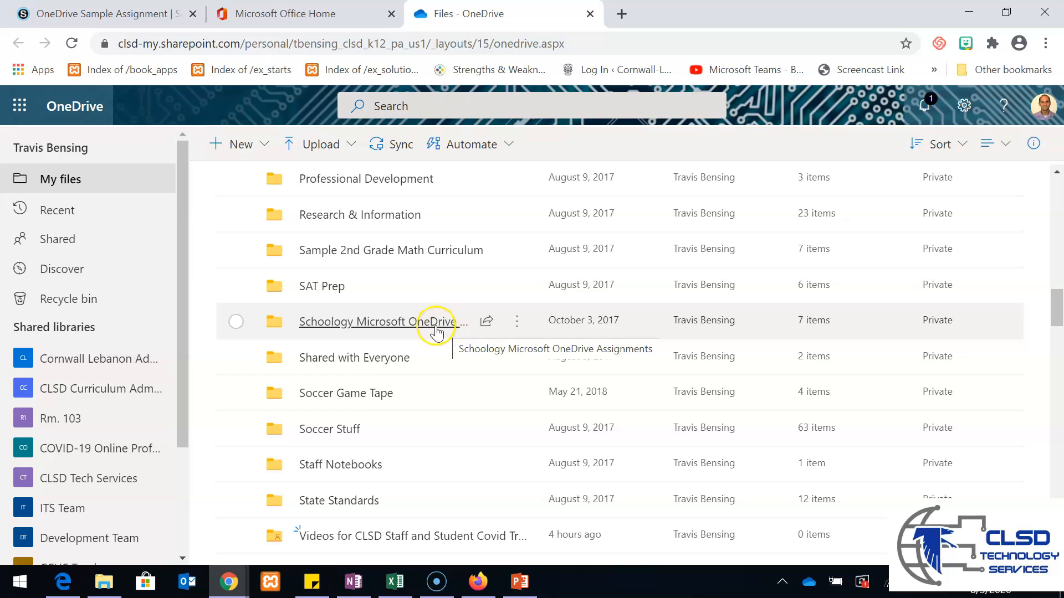
{"action": "mouse_move", "coordinate": [320, 329]}
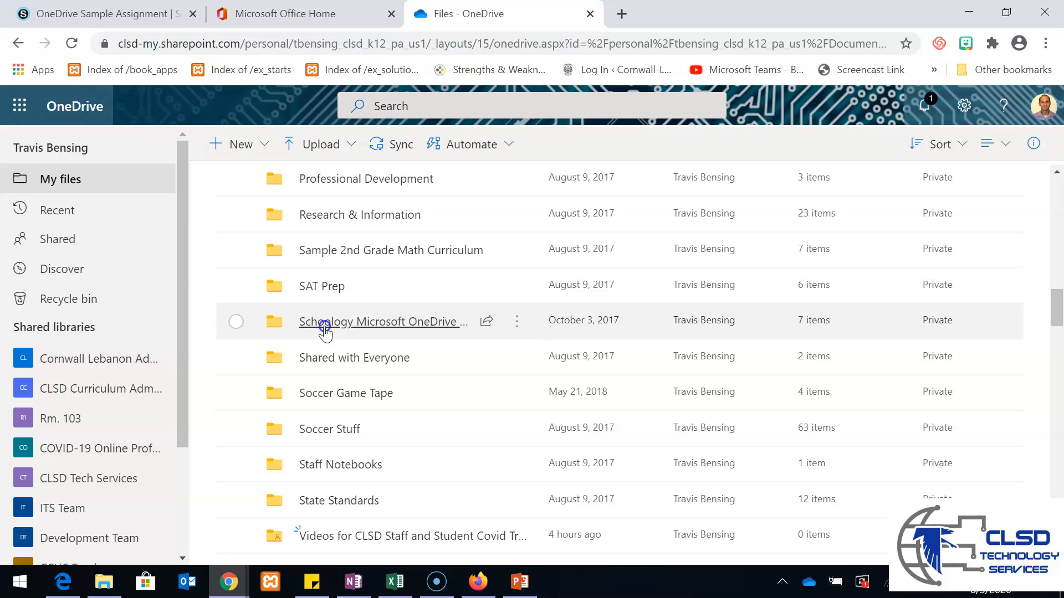
{"action": "left_click", "coordinate": [383, 322]}
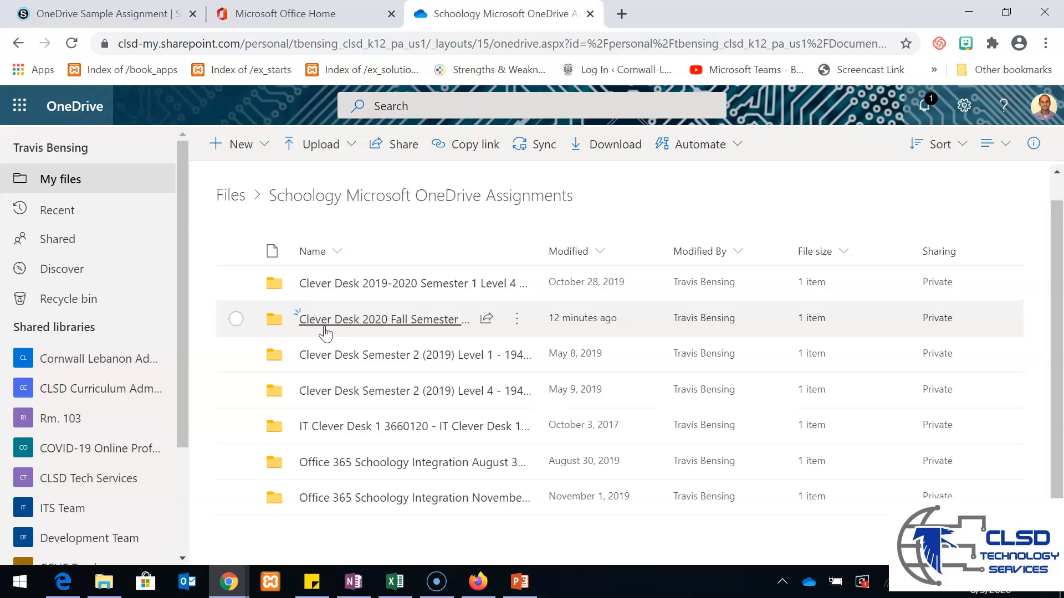
{"action": "mouse_move", "coordinate": [339, 480]}
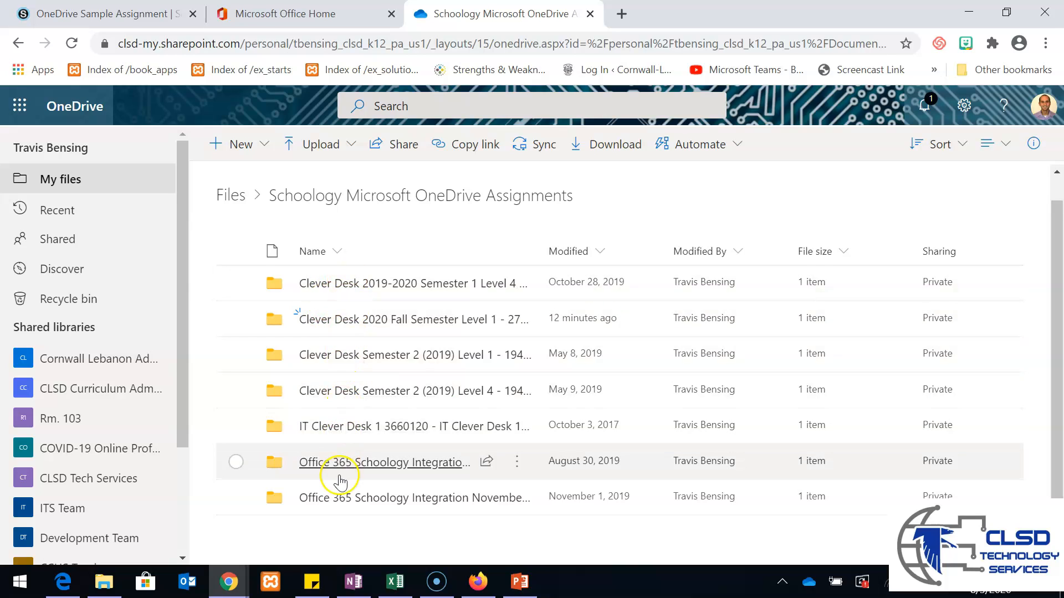
{"action": "mouse_move", "coordinate": [377, 475]}
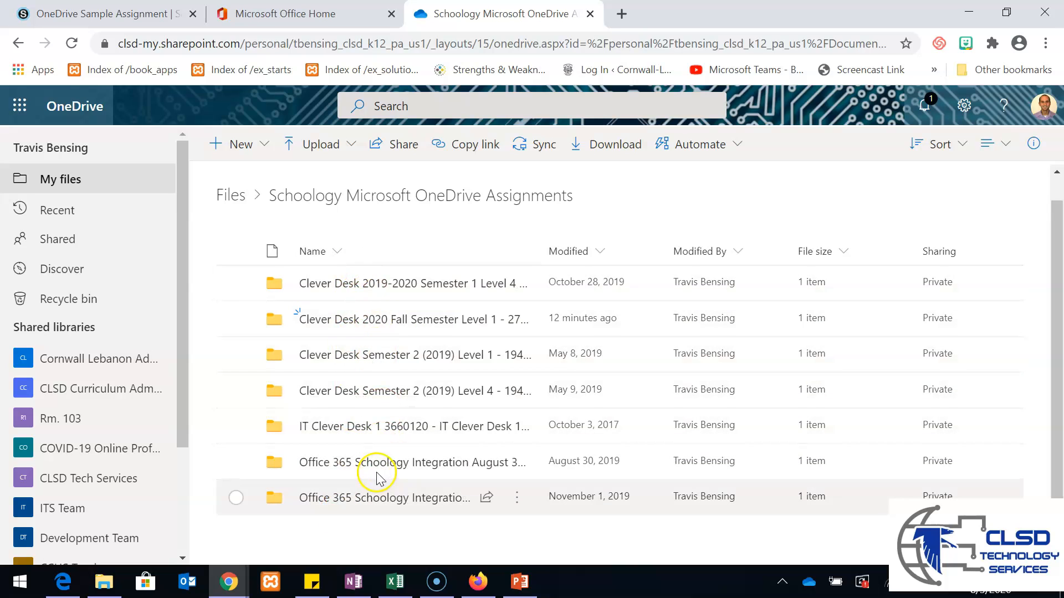
{"action": "mouse_move", "coordinate": [377, 354]}
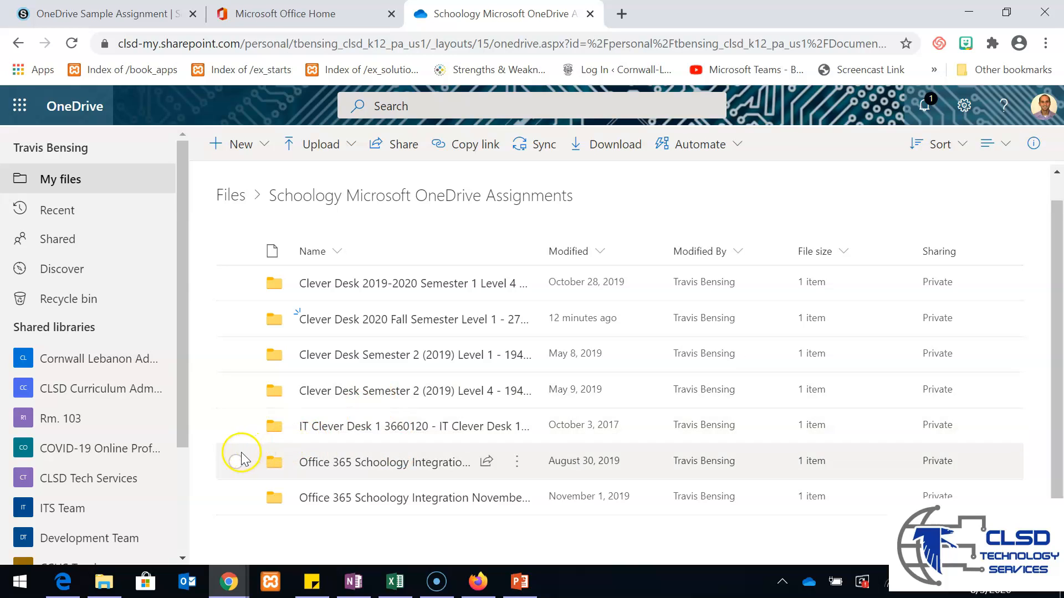
{"action": "mouse_move", "coordinate": [371, 354]}
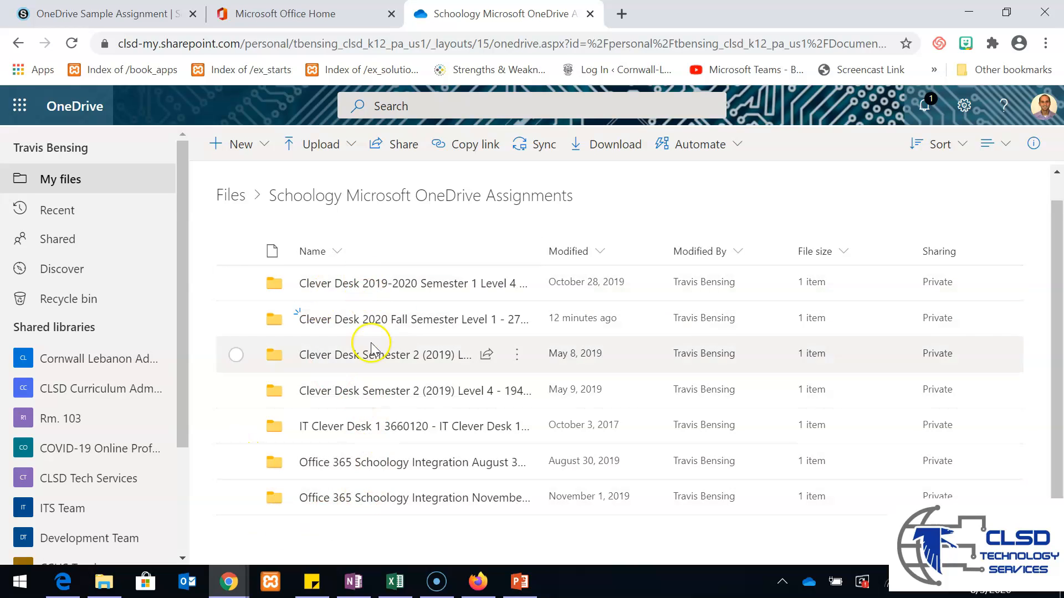
{"action": "mouse_move", "coordinate": [380, 512]}
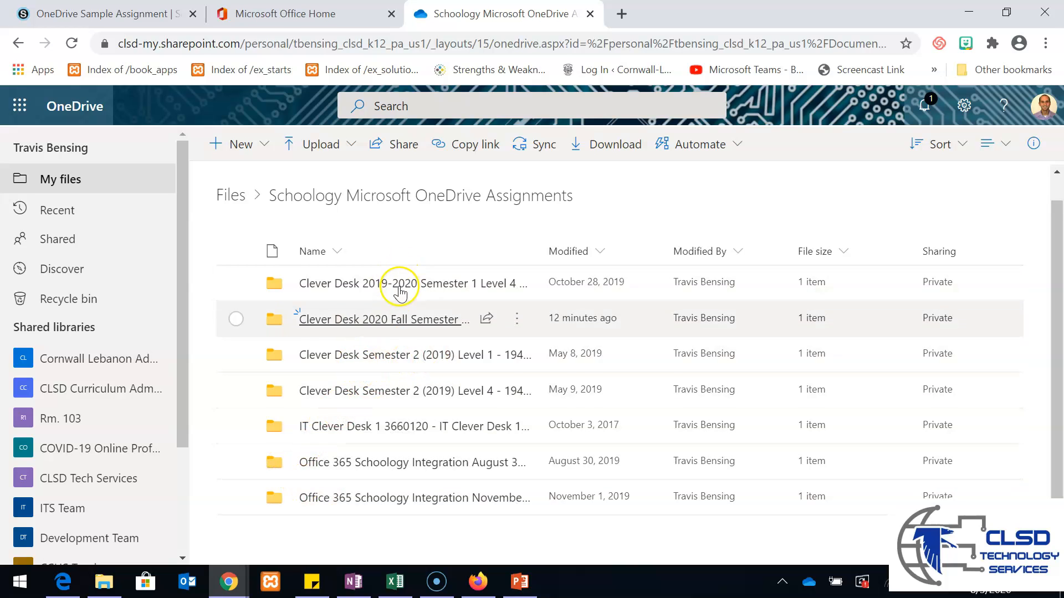
{"action": "mouse_move", "coordinate": [237, 498]}
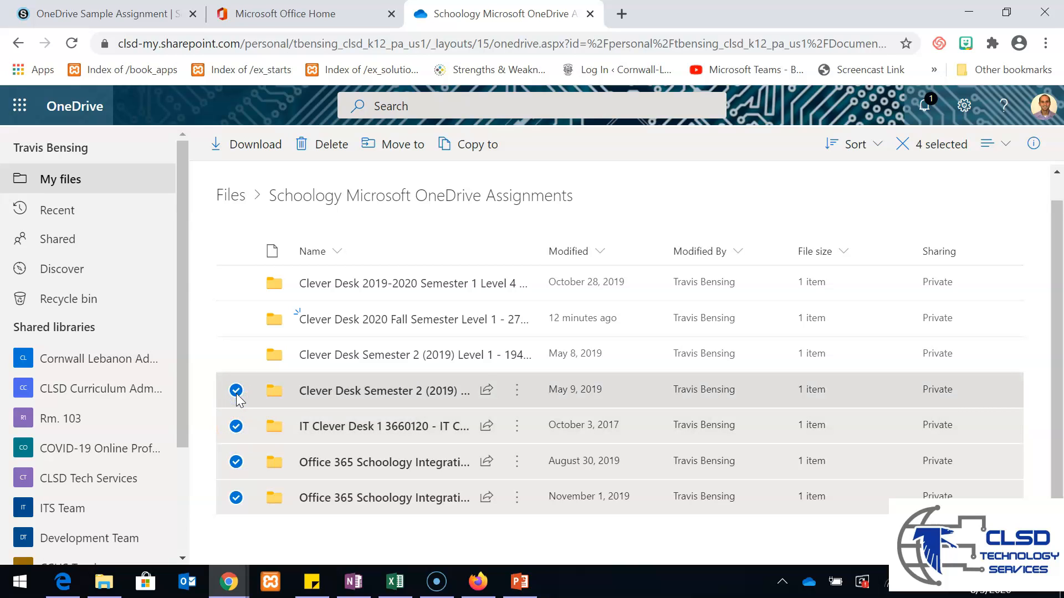
{"action": "mouse_move", "coordinate": [331, 144]}
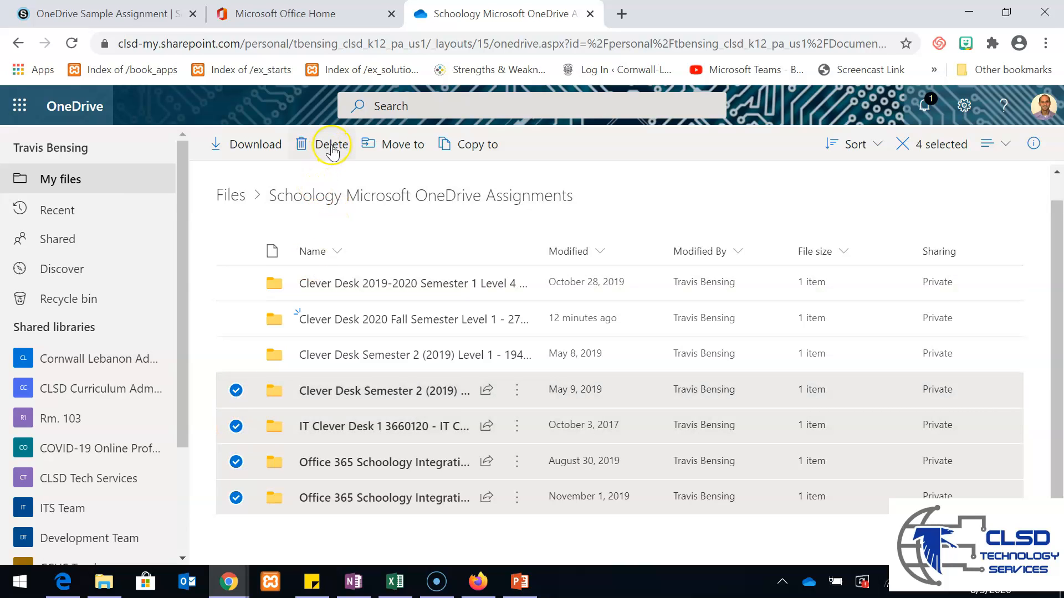
Delete the four selected old class folders and confirm sending them to the recycle bin.
{"action": "left_click", "coordinate": [331, 144]}
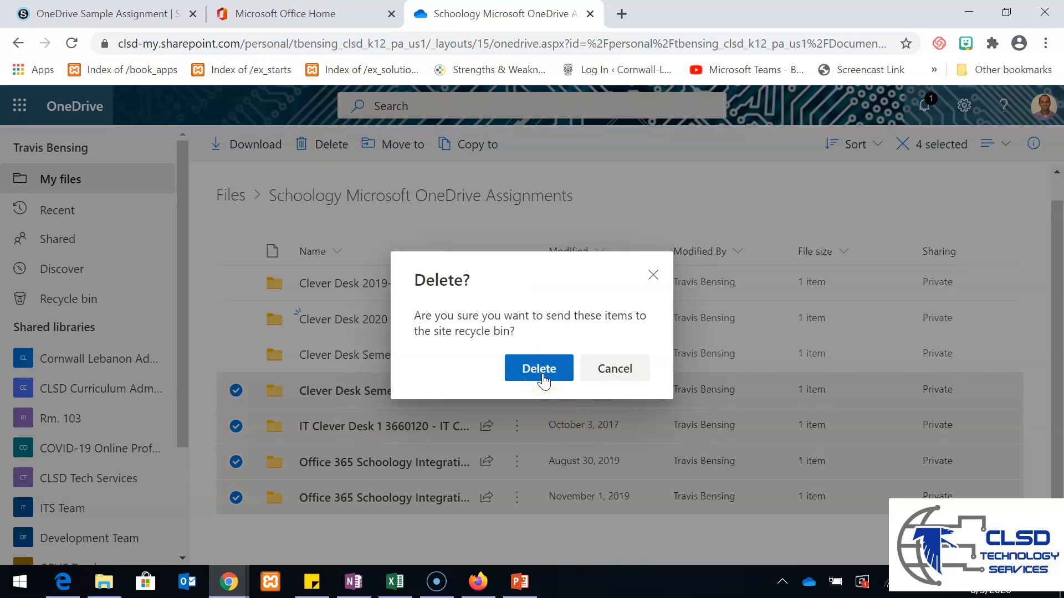
{"action": "left_click", "coordinate": [539, 368]}
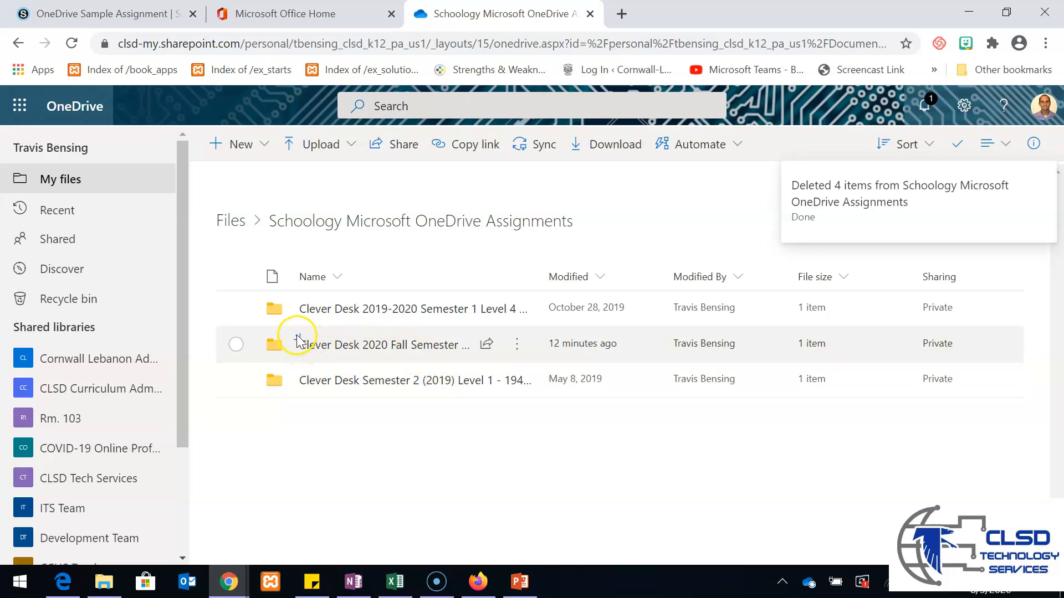
{"action": "mouse_move", "coordinate": [299, 344]}
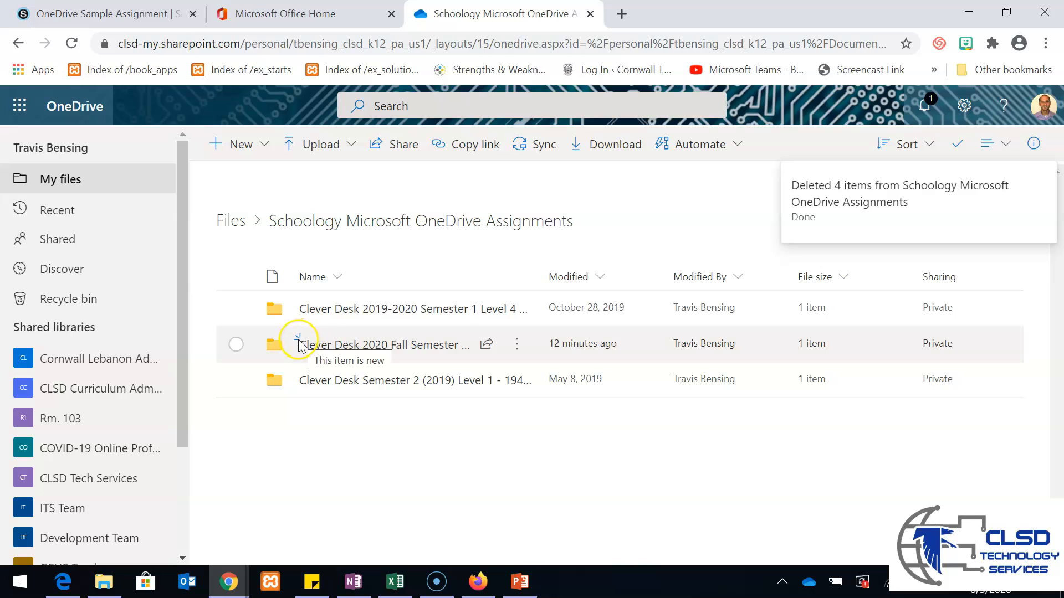
{"action": "mouse_move", "coordinate": [351, 345]}
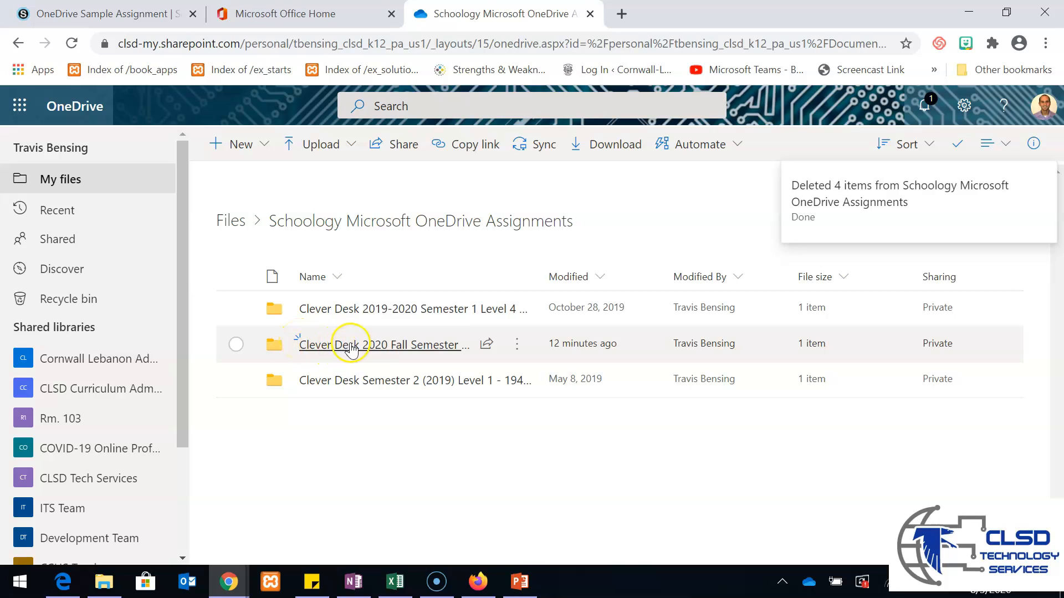
{"action": "mouse_move", "coordinate": [299, 339]}
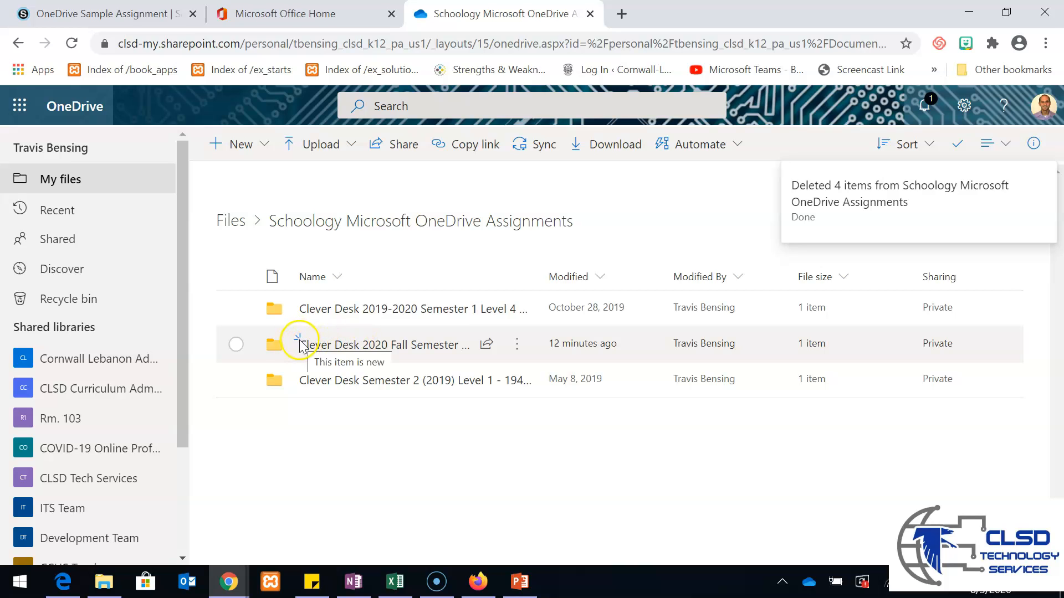
{"action": "mouse_move", "coordinate": [301, 344]}
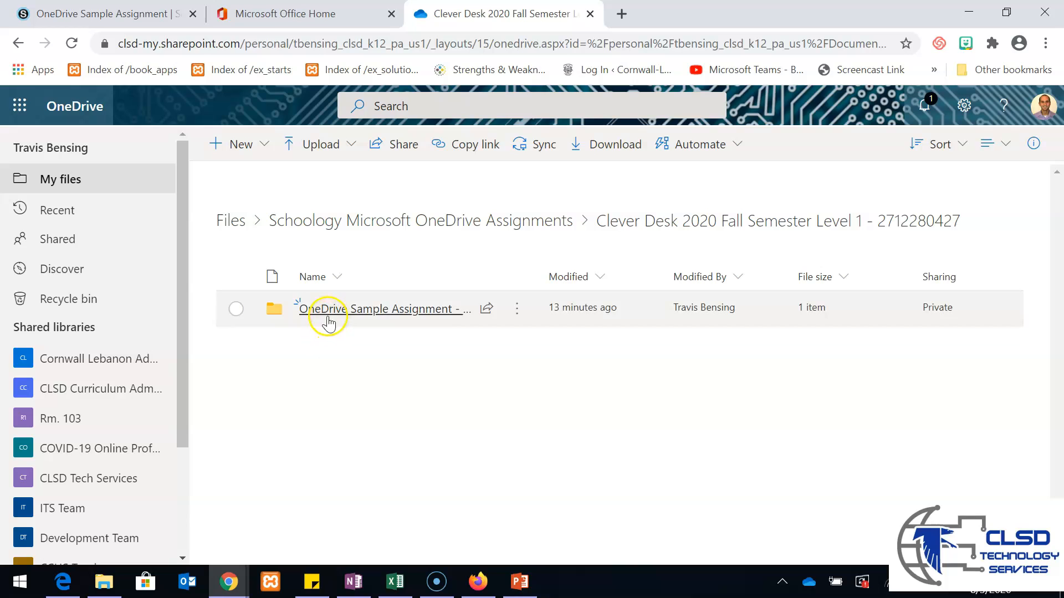
{"action": "mouse_move", "coordinate": [284, 307]}
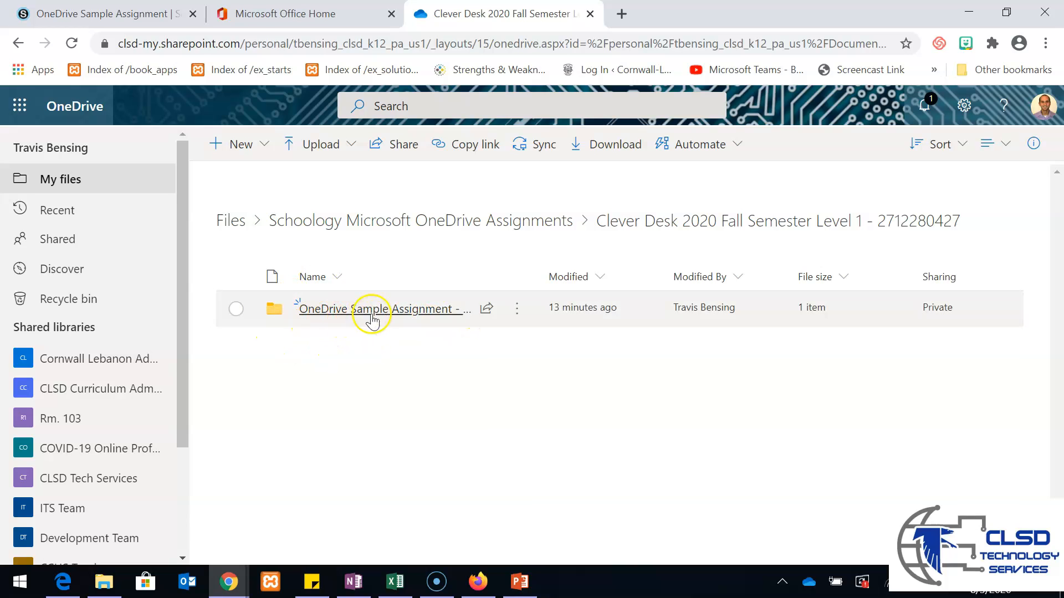
{"action": "mouse_move", "coordinate": [391, 325]}
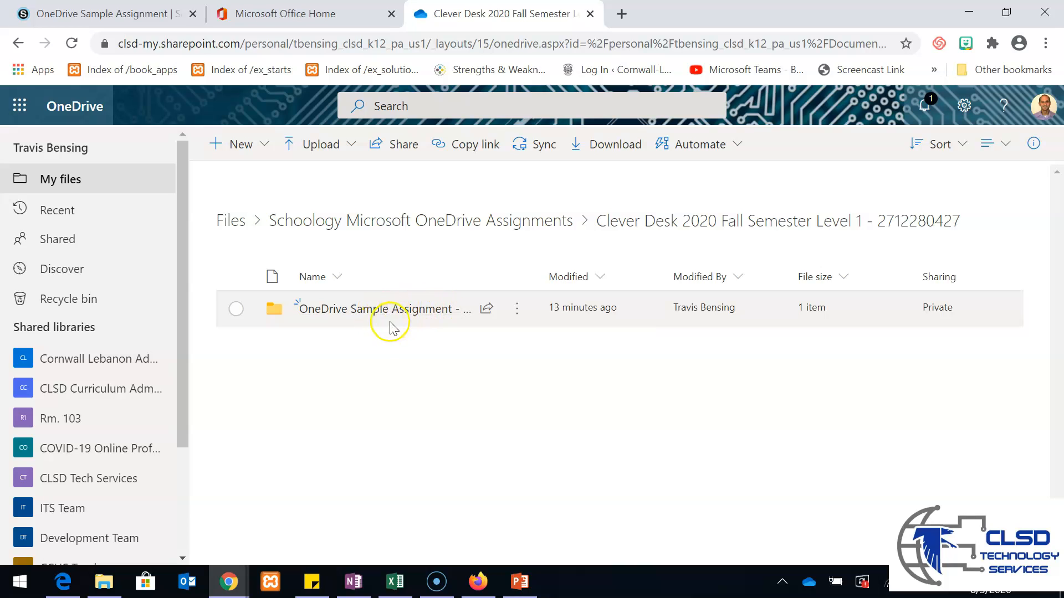
{"action": "mouse_move", "coordinate": [566, 329]}
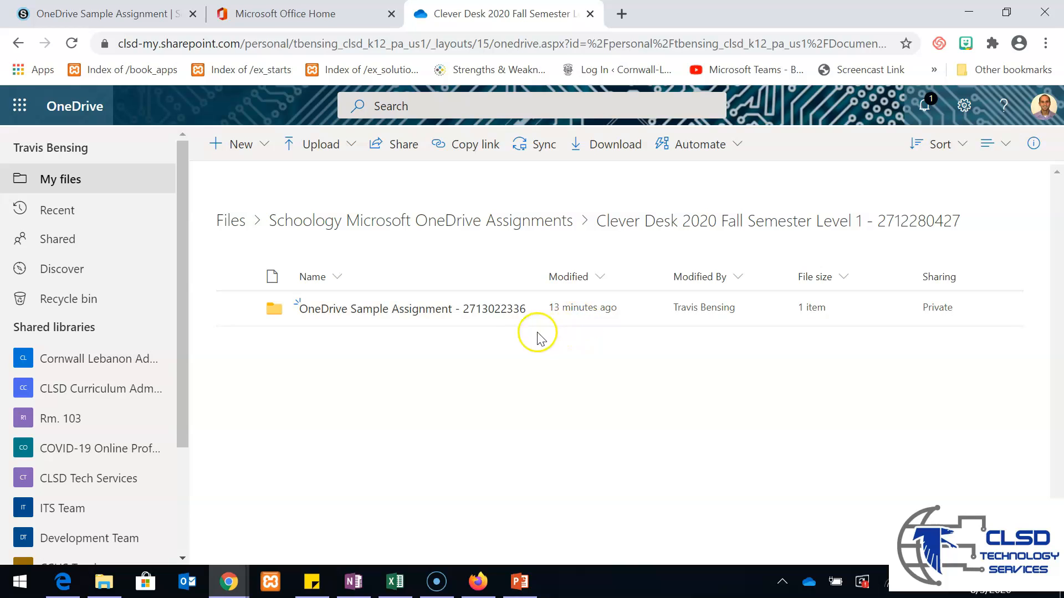
{"action": "mouse_move", "coordinate": [393, 377]}
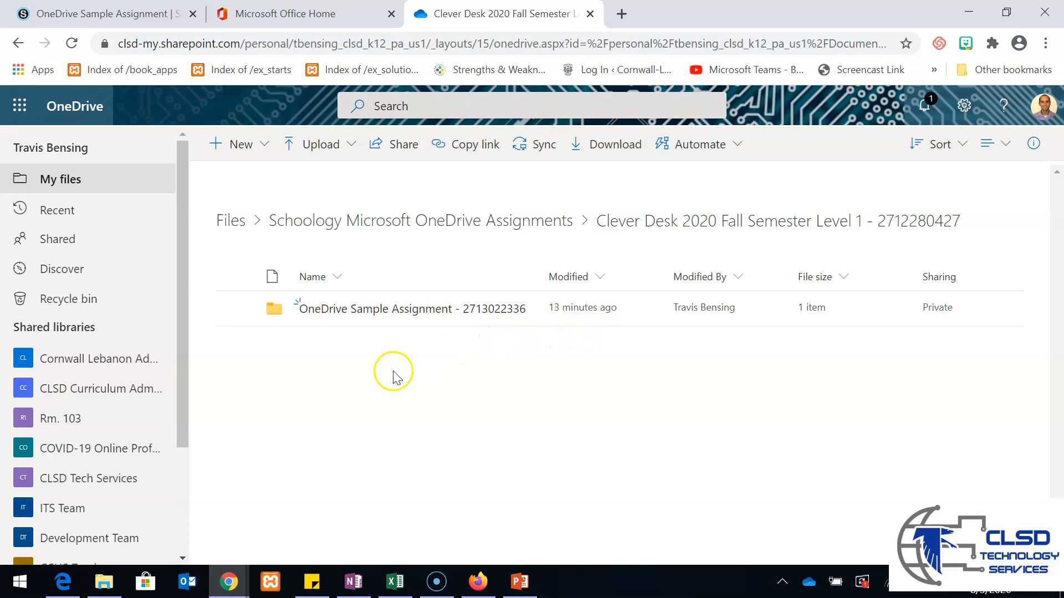
{"action": "mouse_move", "coordinate": [980, 300]}
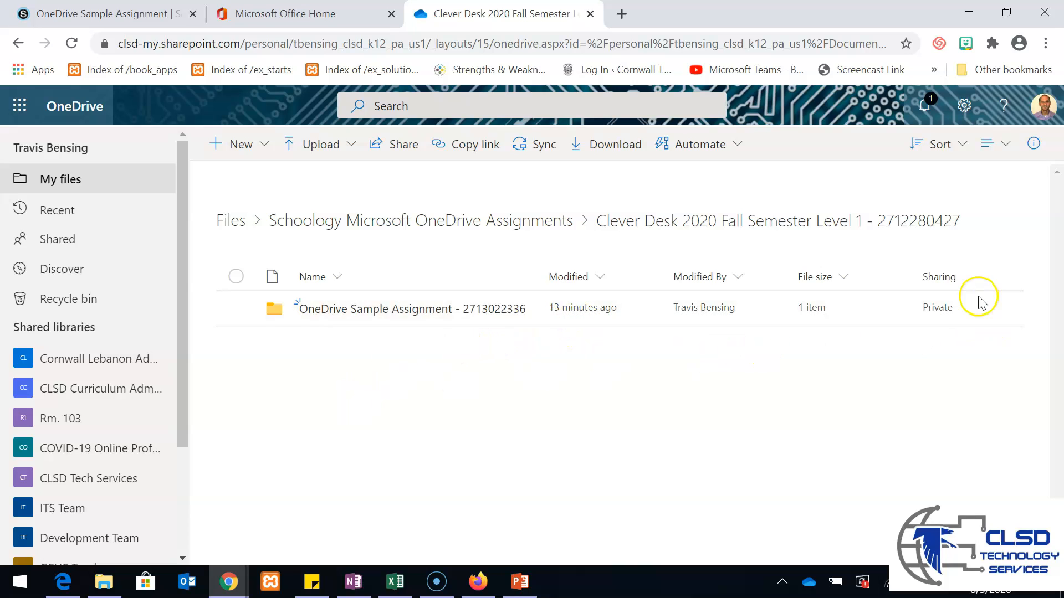
{"action": "mouse_move", "coordinate": [947, 330]}
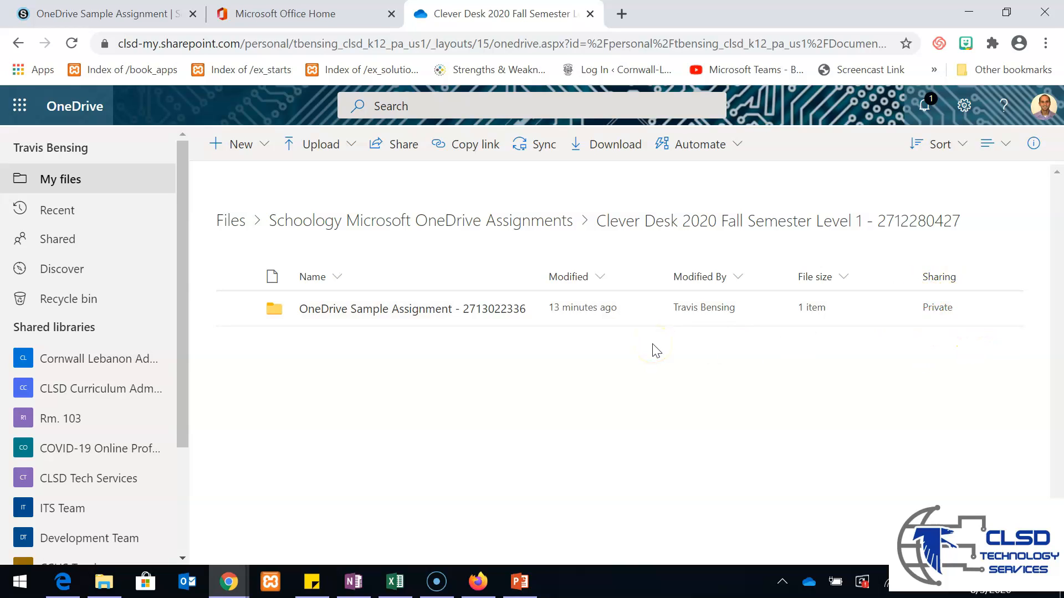
{"action": "mouse_move", "coordinate": [732, 339]}
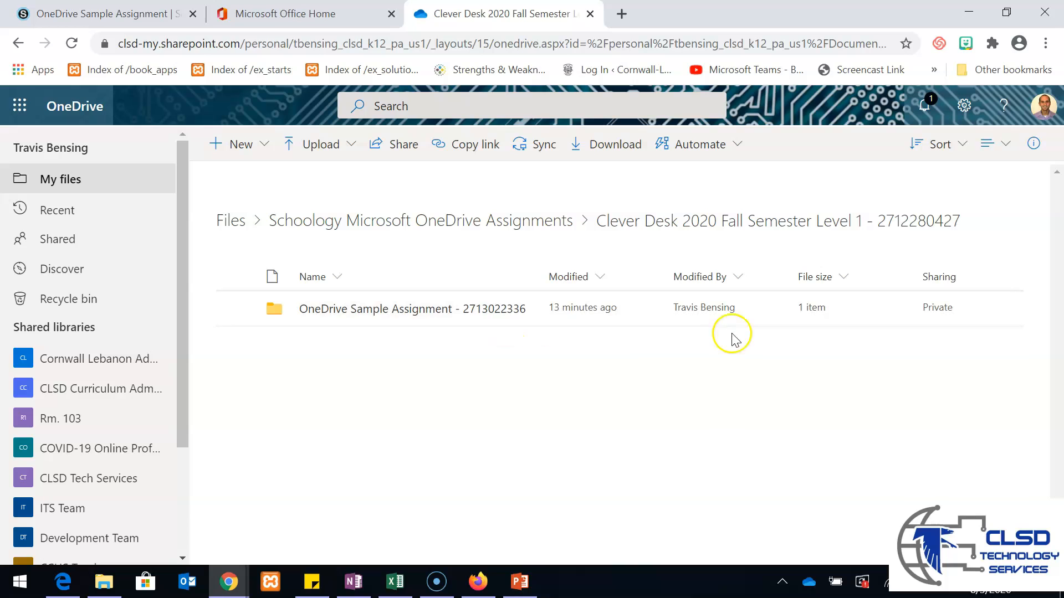
{"action": "mouse_move", "coordinate": [987, 319]}
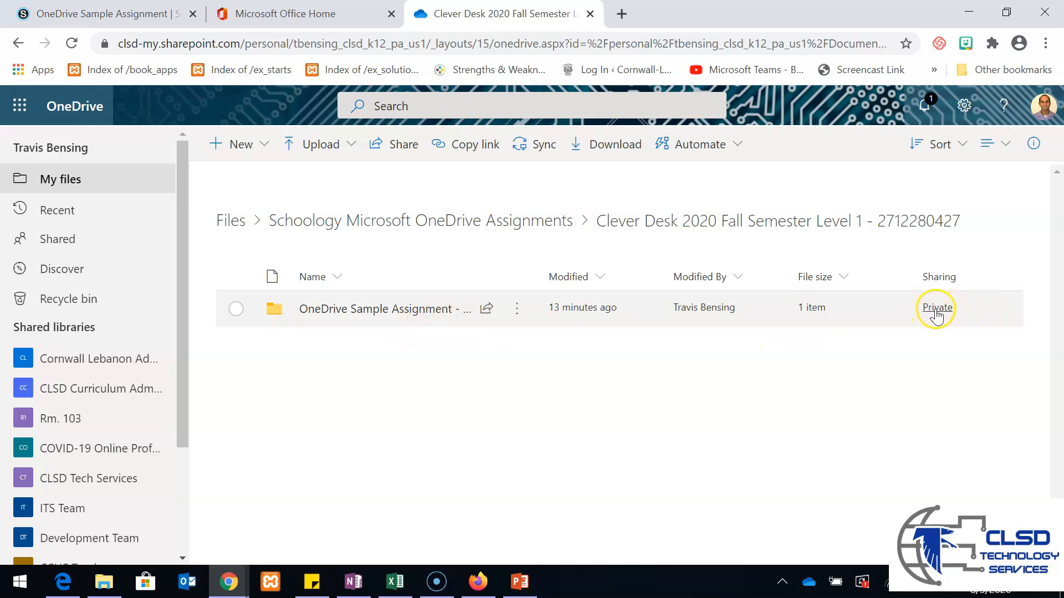
{"action": "mouse_move", "coordinate": [936, 307]}
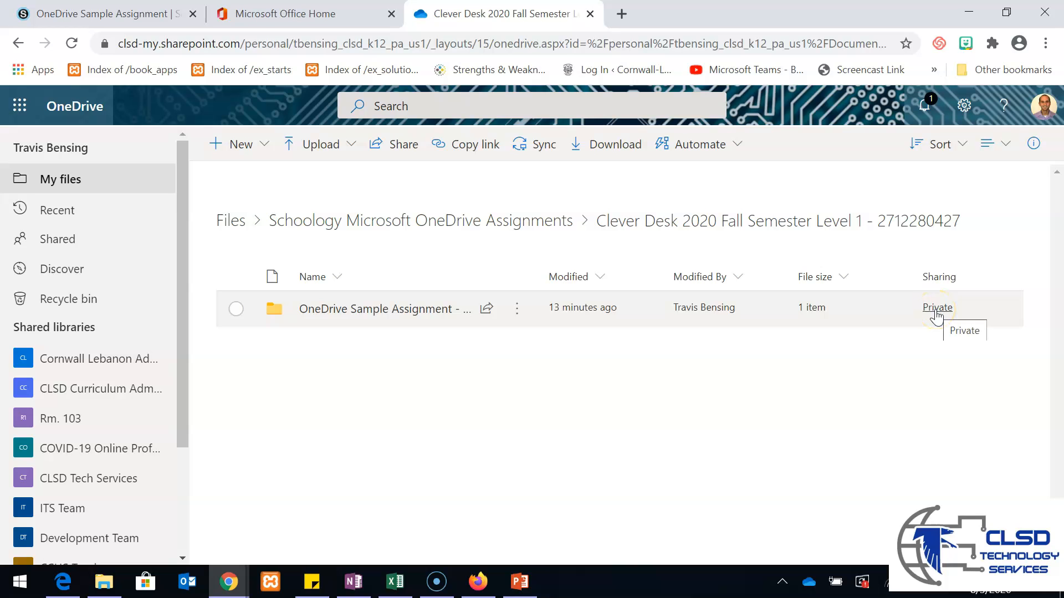
{"action": "mouse_move", "coordinate": [939, 316]}
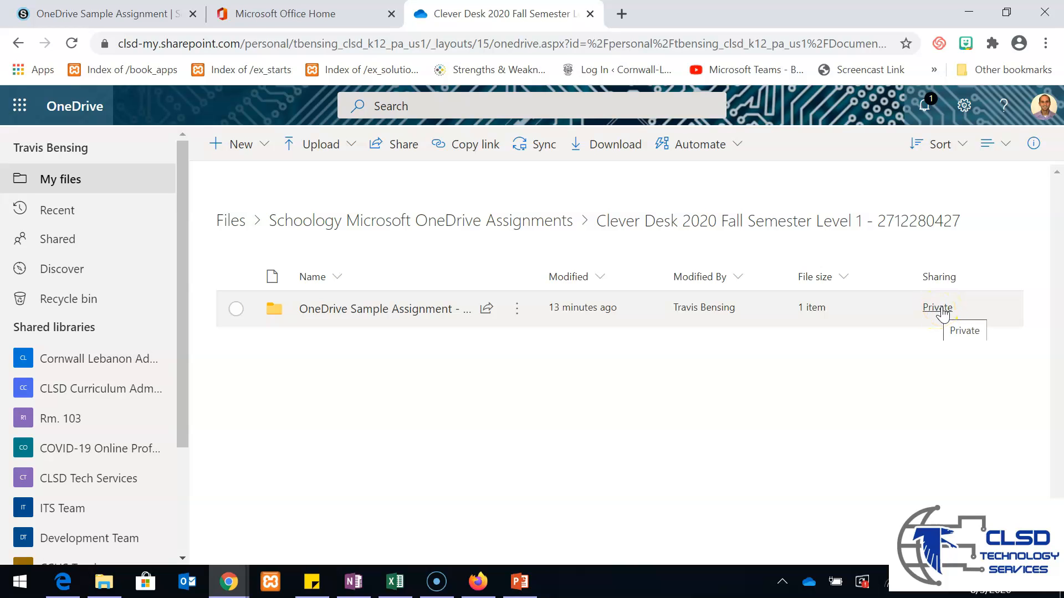
{"action": "left_click", "coordinate": [937, 308]}
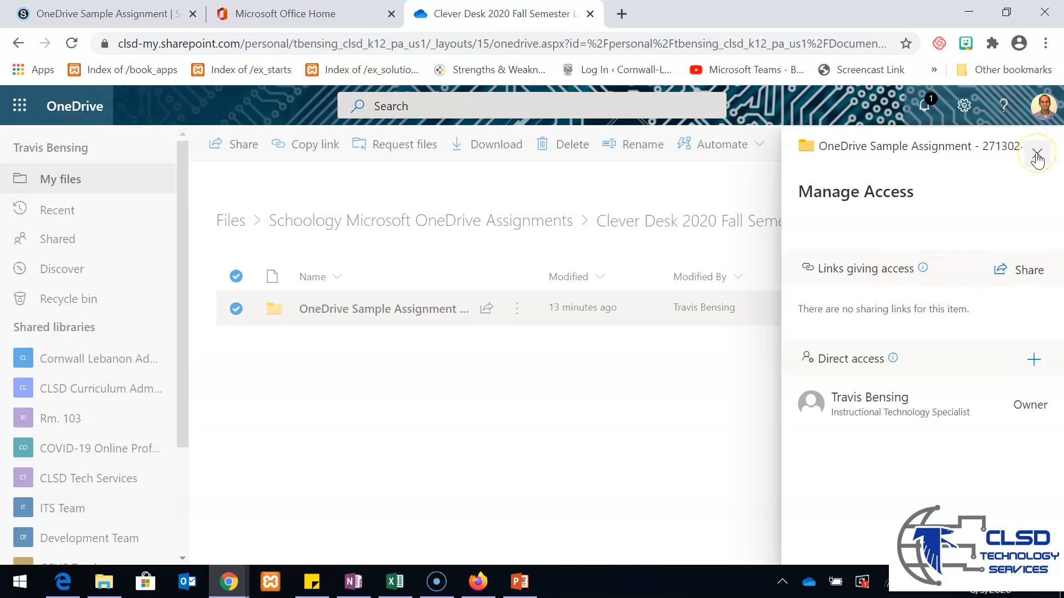
{"action": "left_click", "coordinate": [1036, 154]}
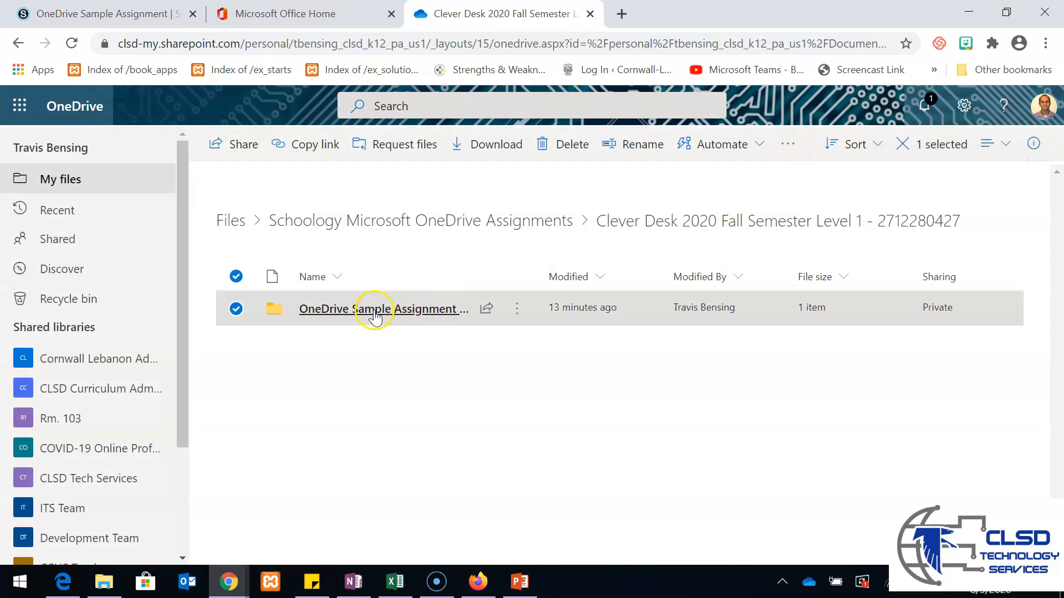
{"action": "mouse_move", "coordinate": [377, 309]}
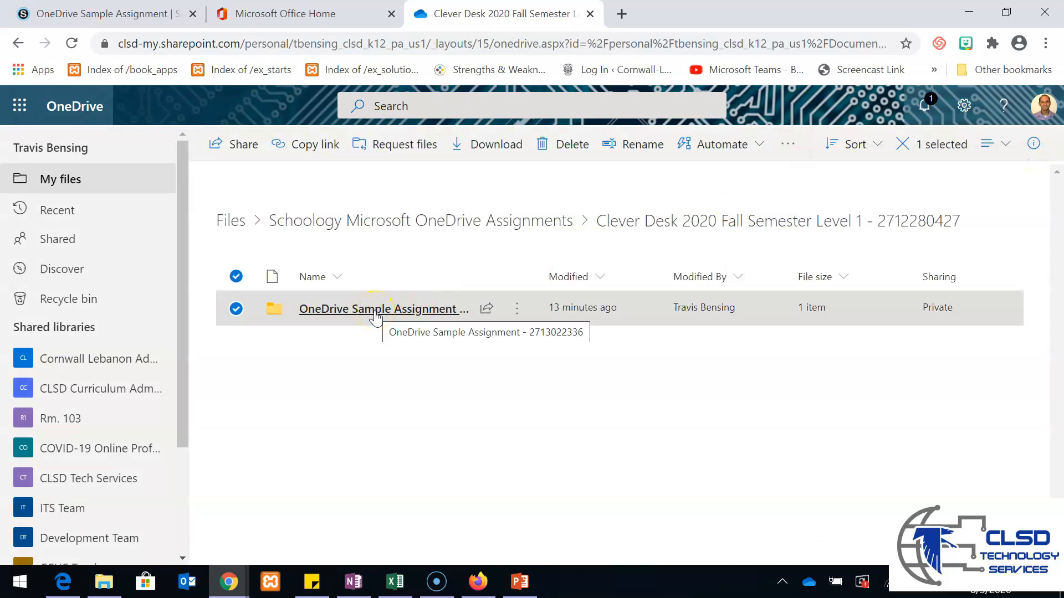
{"action": "left_click", "coordinate": [383, 308]}
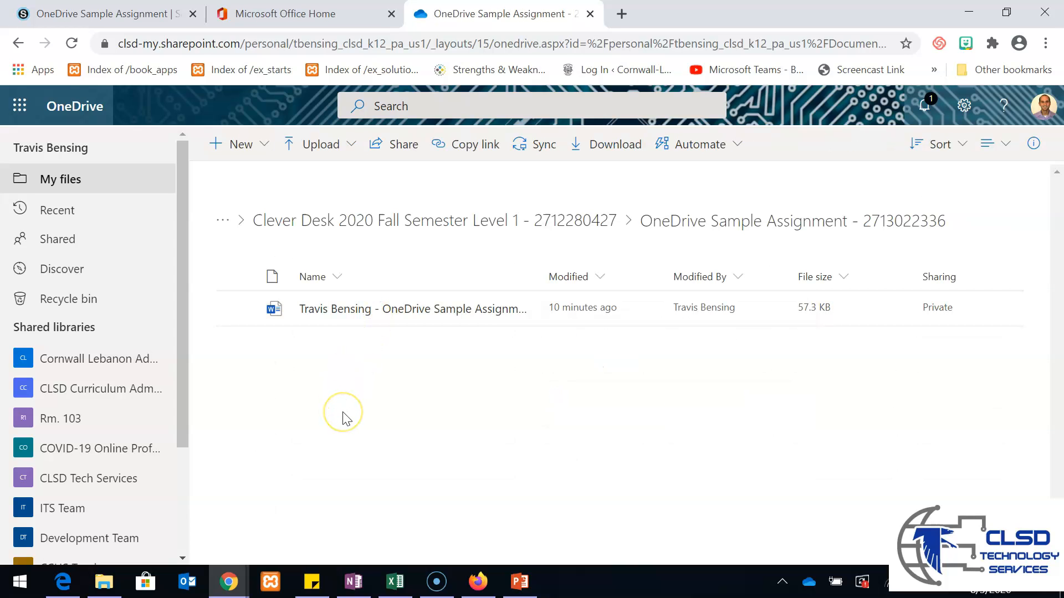
{"action": "mouse_move", "coordinate": [377, 411]}
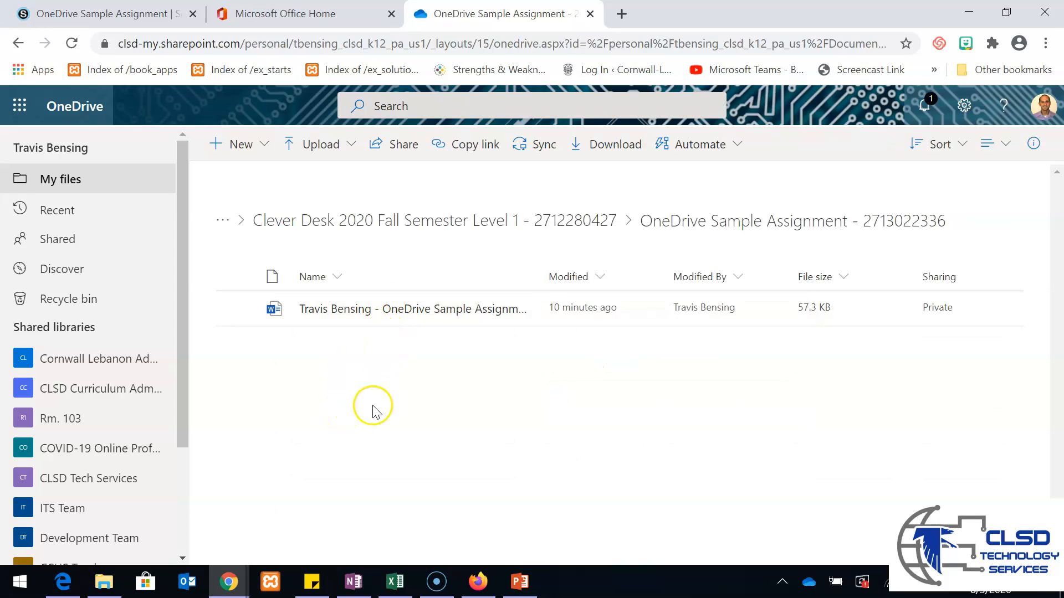
{"action": "mouse_move", "coordinate": [349, 319]}
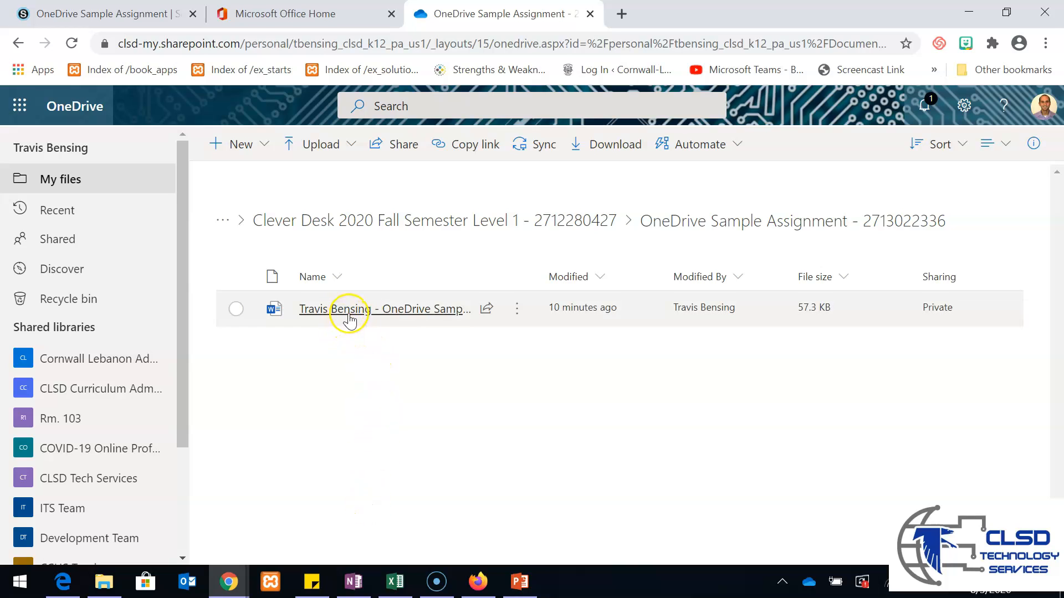
{"action": "mouse_move", "coordinate": [375, 490]}
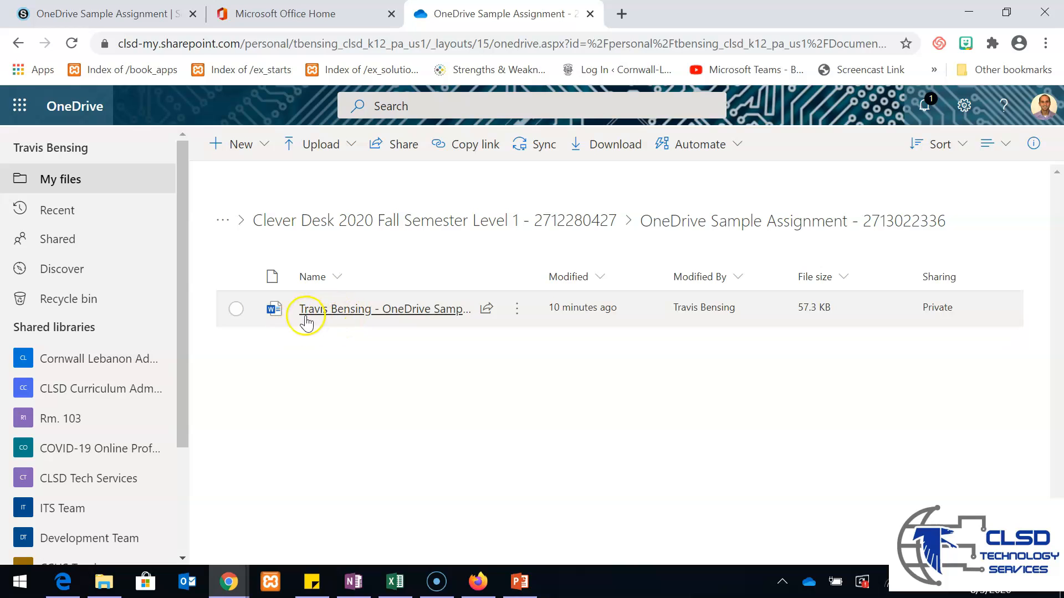
{"action": "mouse_move", "coordinate": [395, 434]}
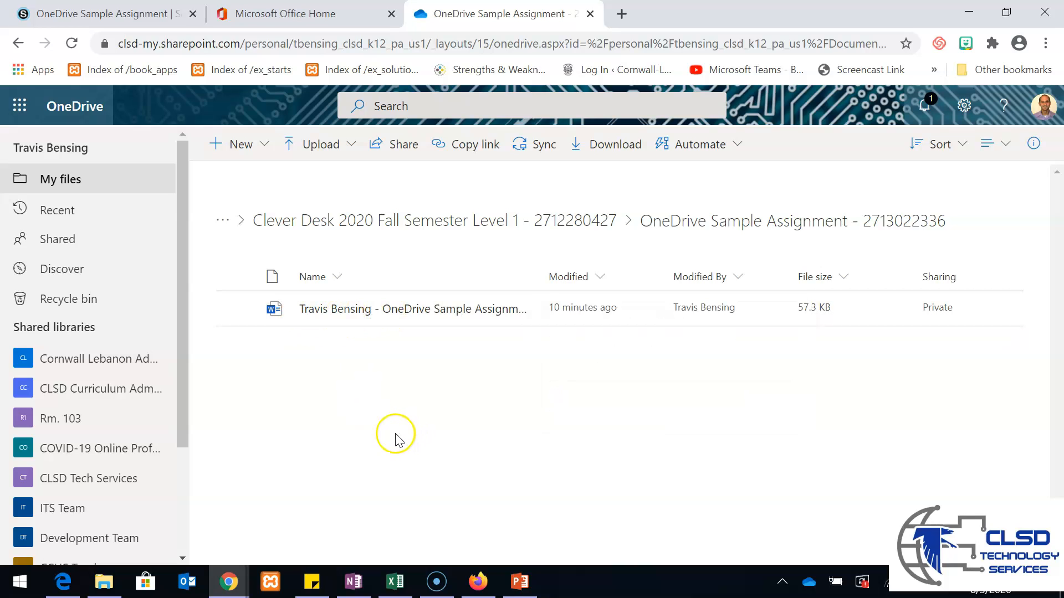
{"action": "mouse_move", "coordinate": [581, 308]}
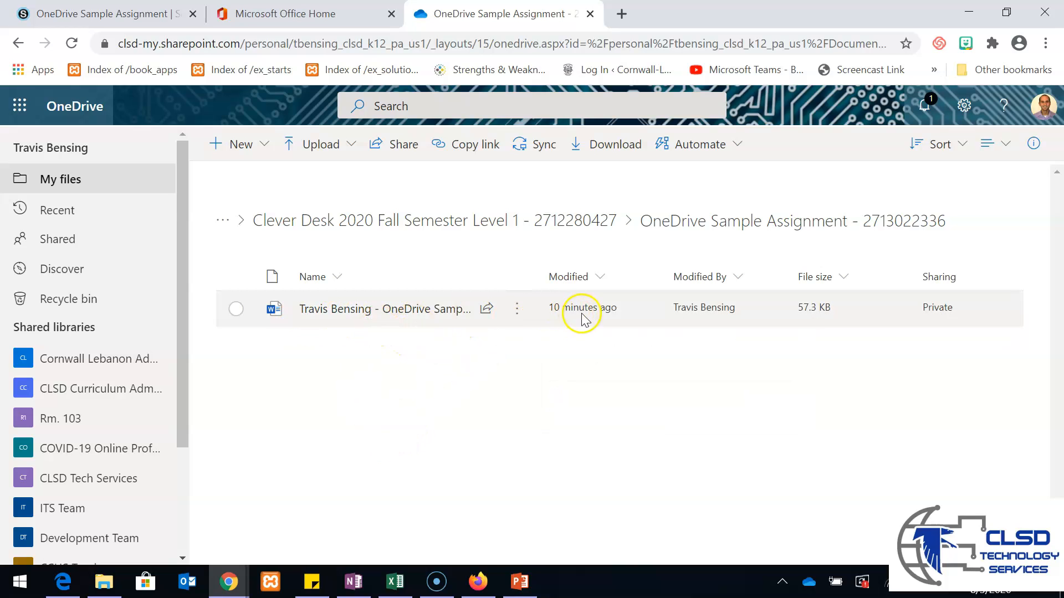
{"action": "mouse_move", "coordinate": [562, 324]}
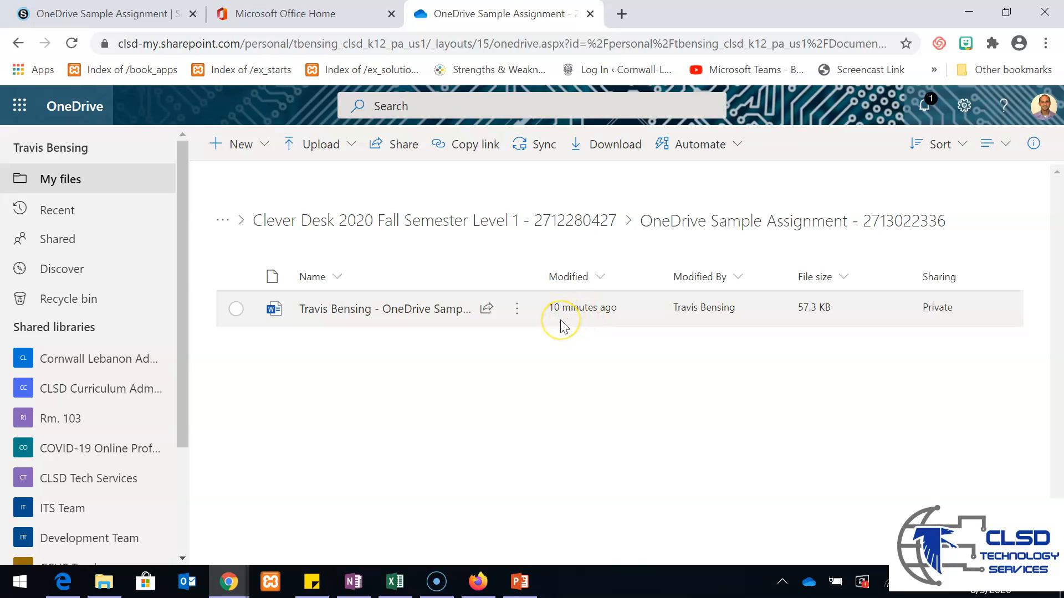
{"action": "mouse_move", "coordinate": [959, 323]}
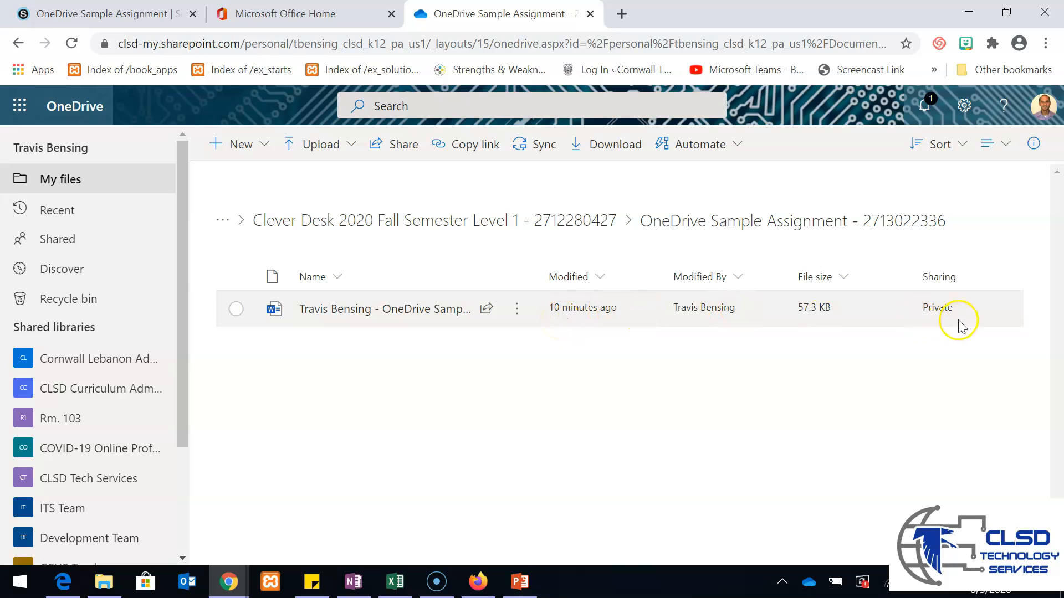
{"action": "mouse_move", "coordinate": [902, 303]}
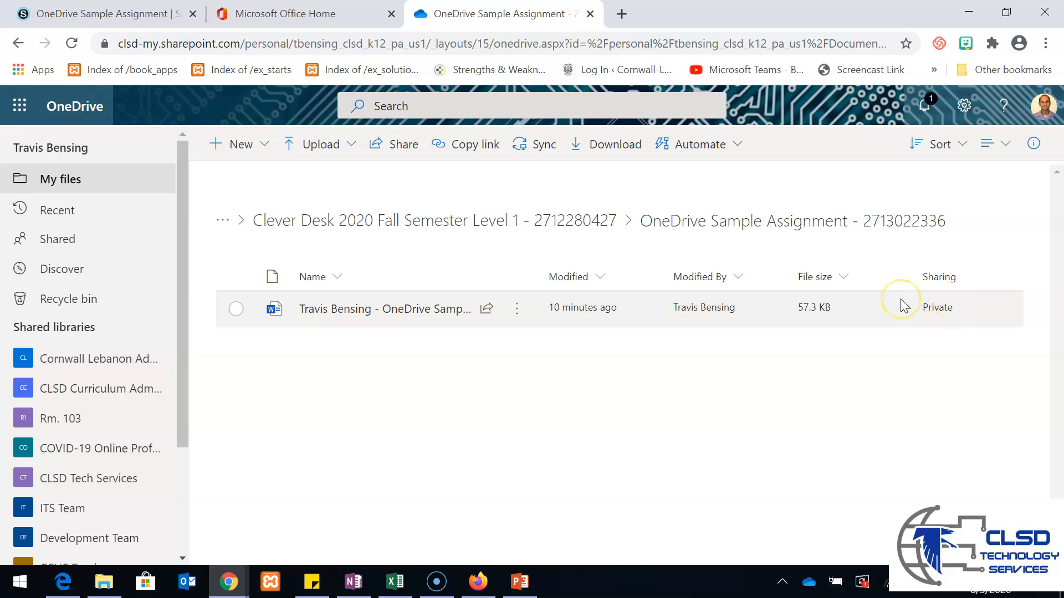
{"action": "mouse_move", "coordinate": [903, 306]}
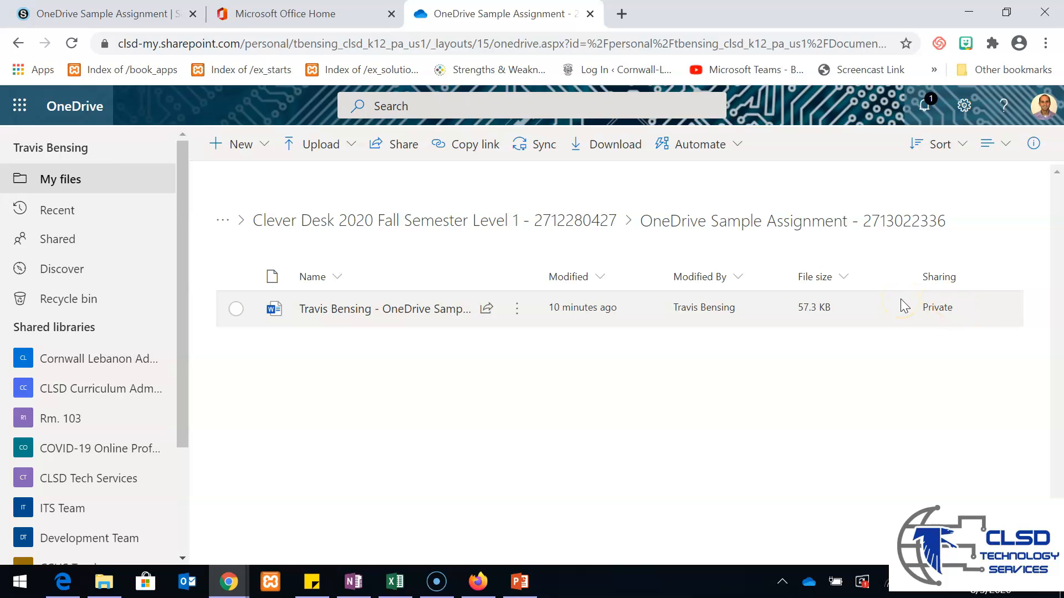
{"action": "mouse_move", "coordinate": [937, 306]}
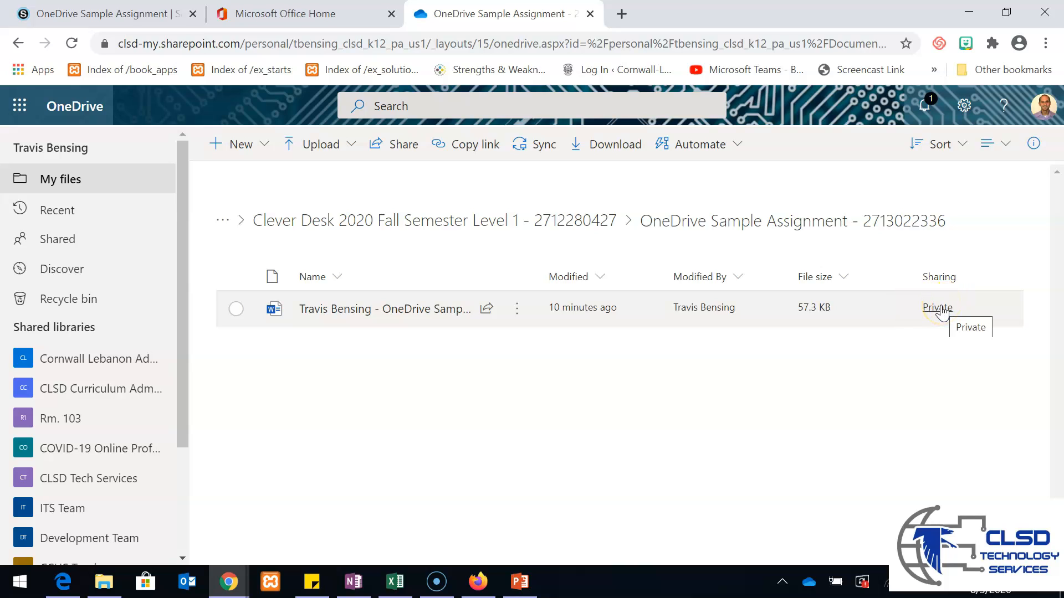
{"action": "mouse_move", "coordinate": [424, 319]}
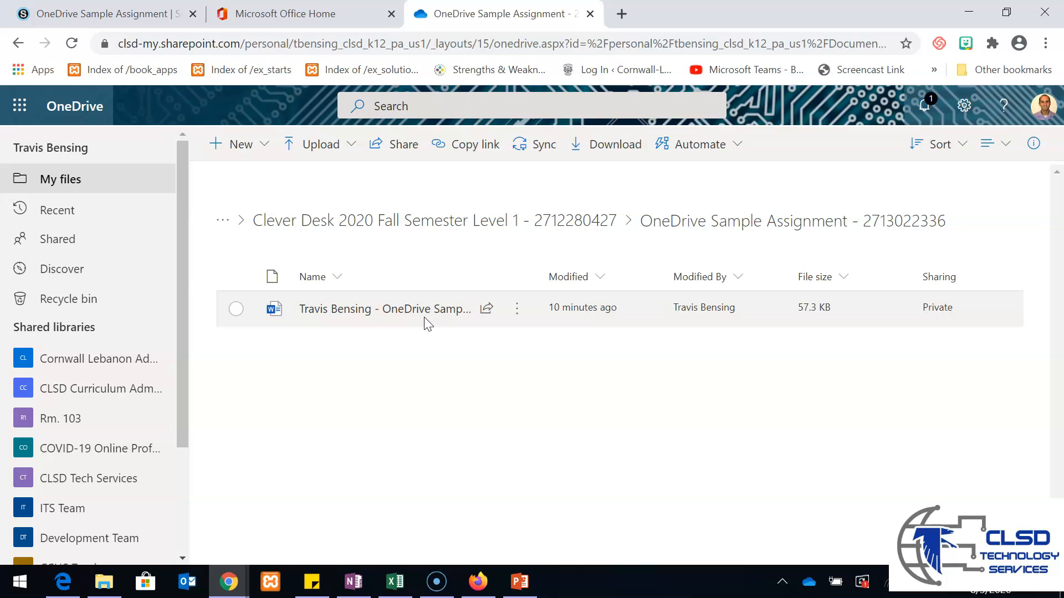
{"action": "mouse_move", "coordinate": [333, 339]}
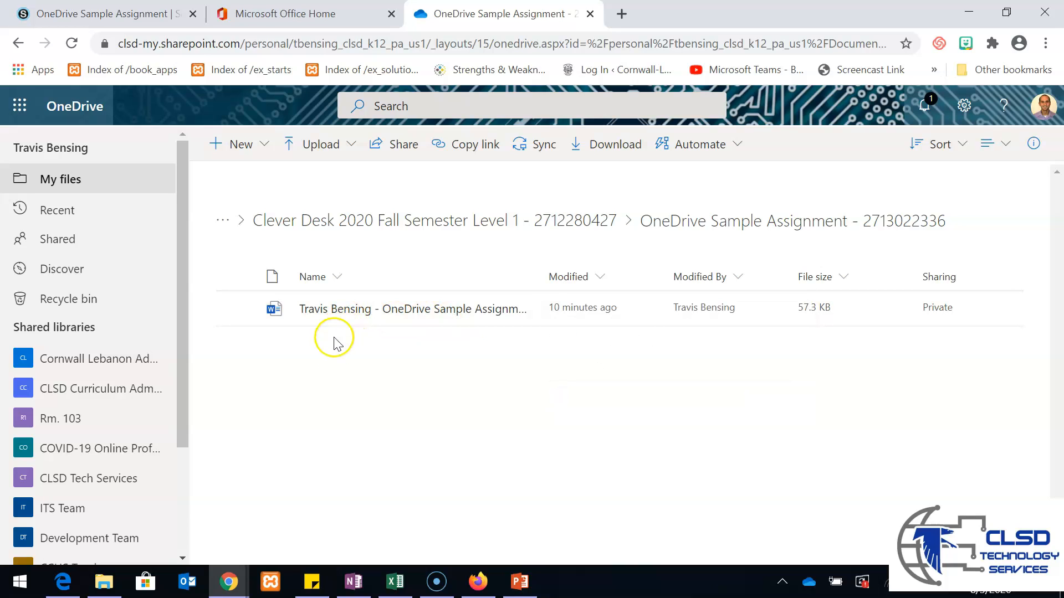
{"action": "mouse_move", "coordinate": [662, 283]}
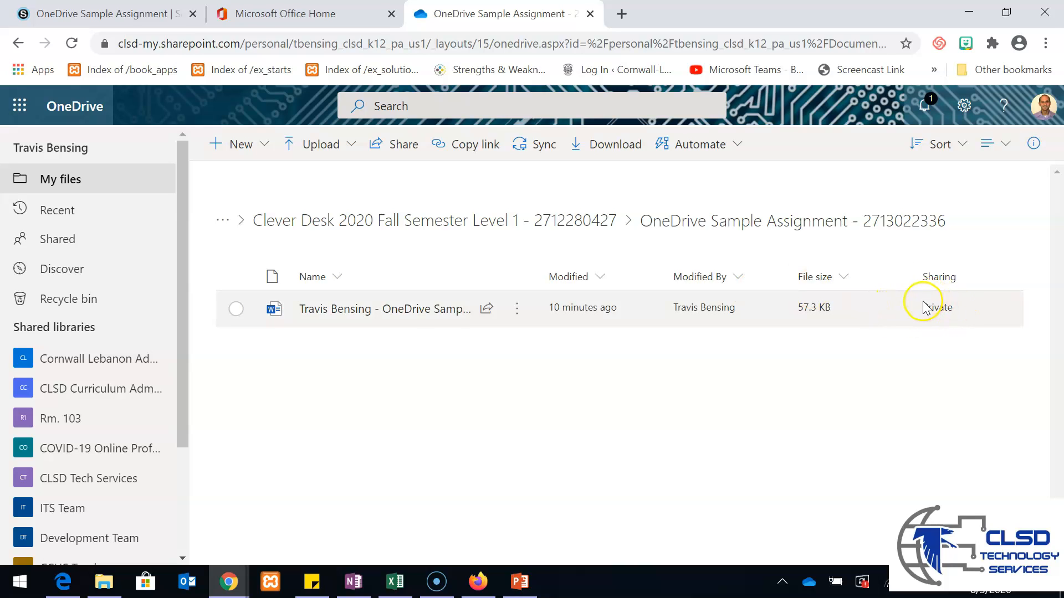
{"action": "mouse_move", "coordinate": [937, 307]}
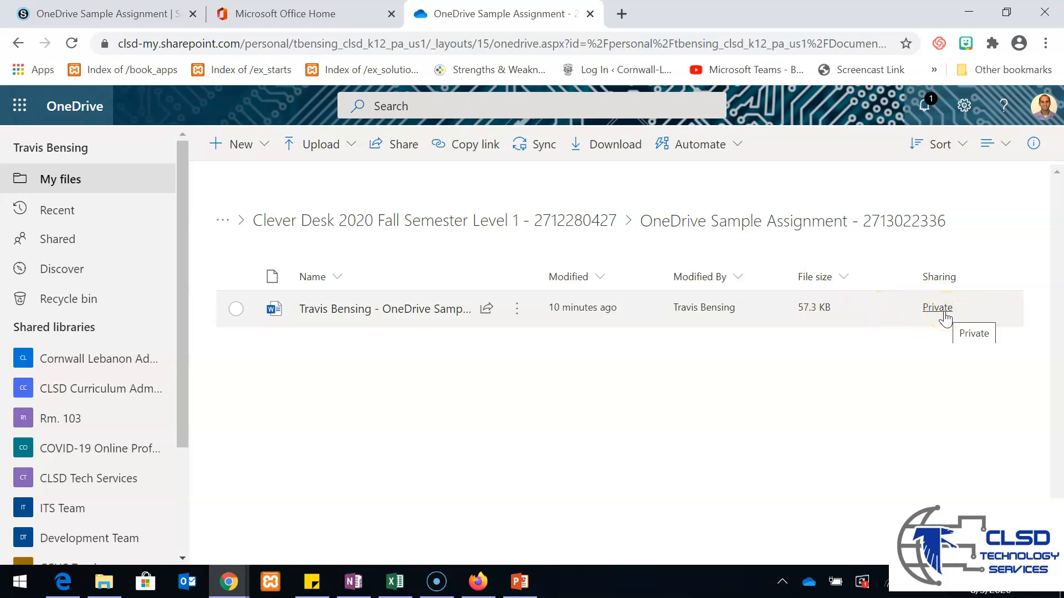
Select the student's Word document and open its Private sharing status in Manage Access.
{"action": "left_click", "coordinate": [236, 309]}
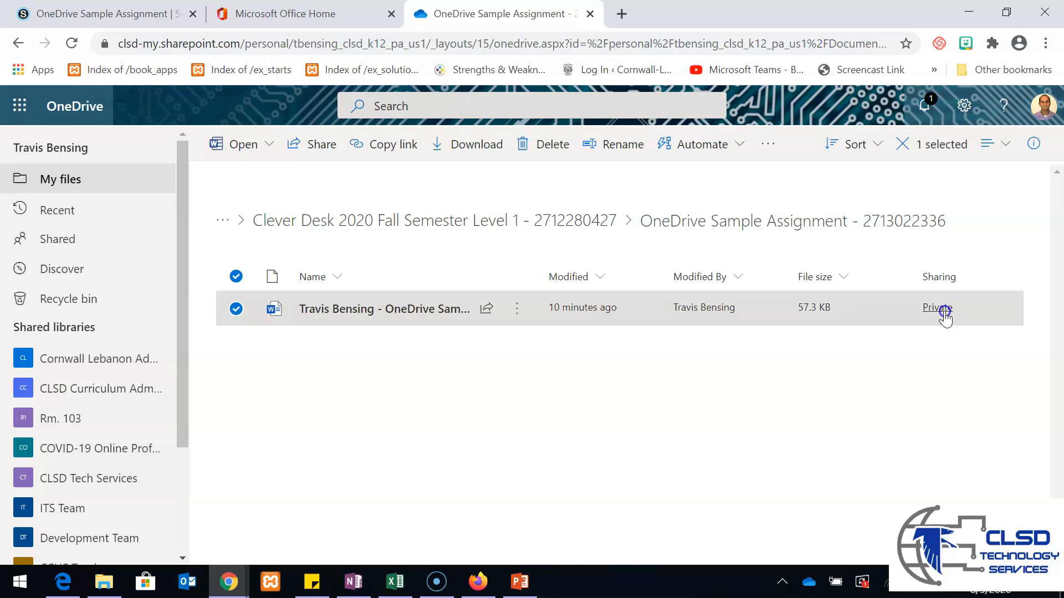
{"action": "left_click", "coordinate": [936, 307]}
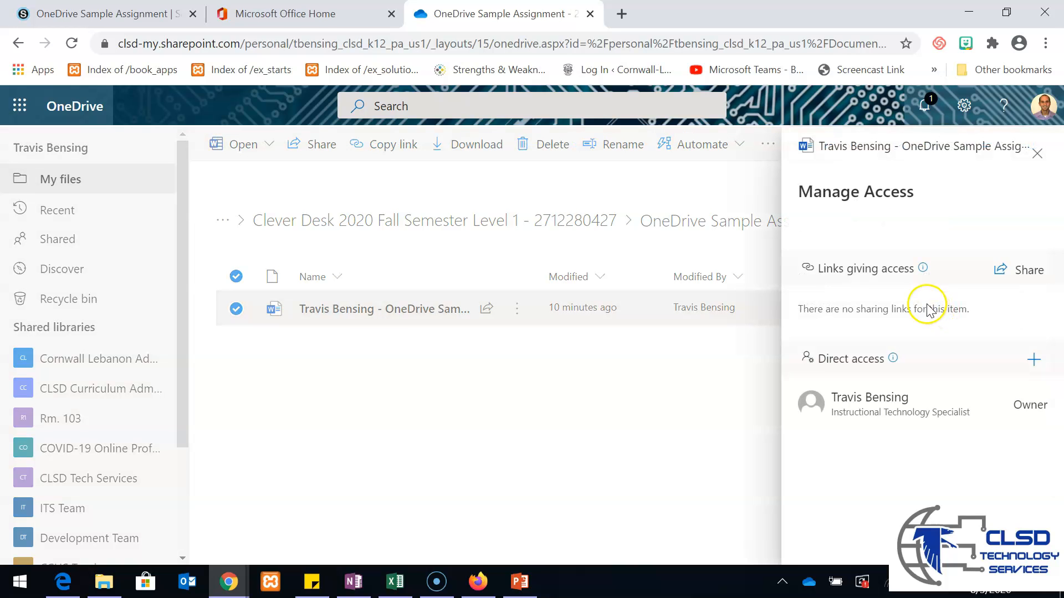
{"action": "mouse_move", "coordinate": [878, 377]}
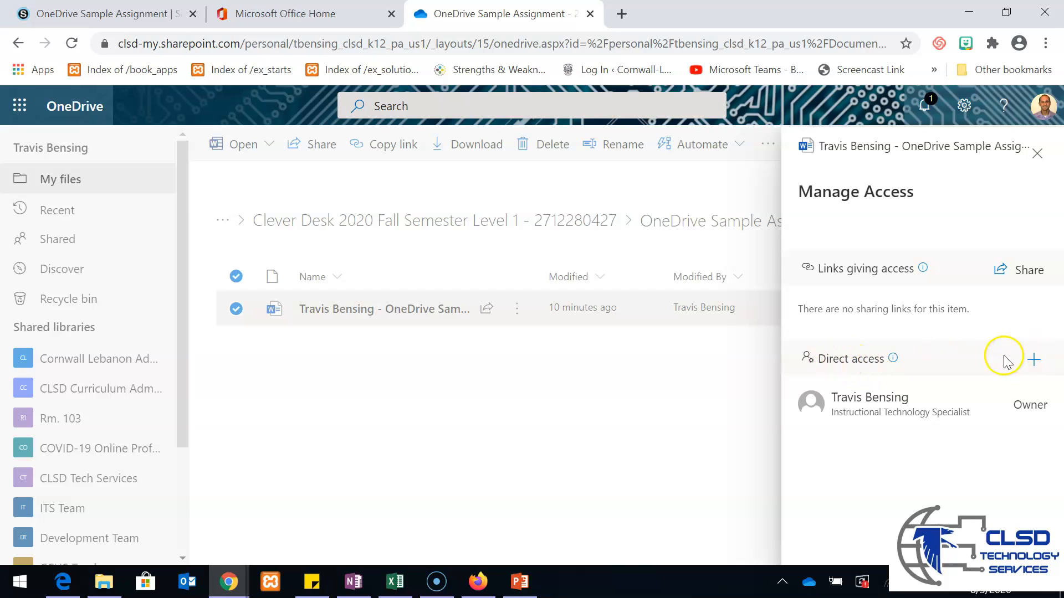
{"action": "left_click", "coordinate": [1032, 359]}
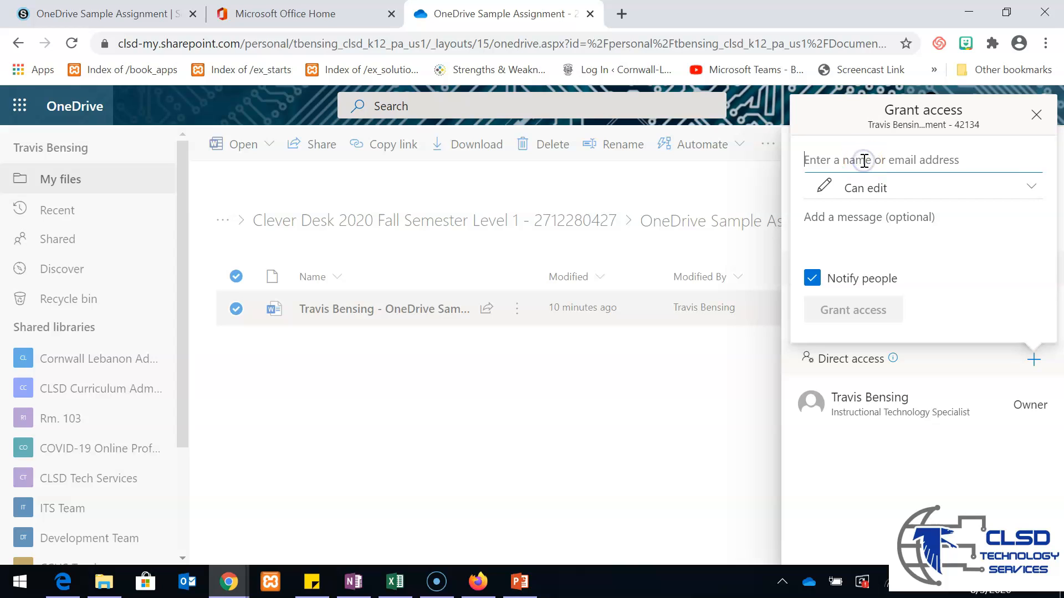
{"action": "type", "text": "travis"}
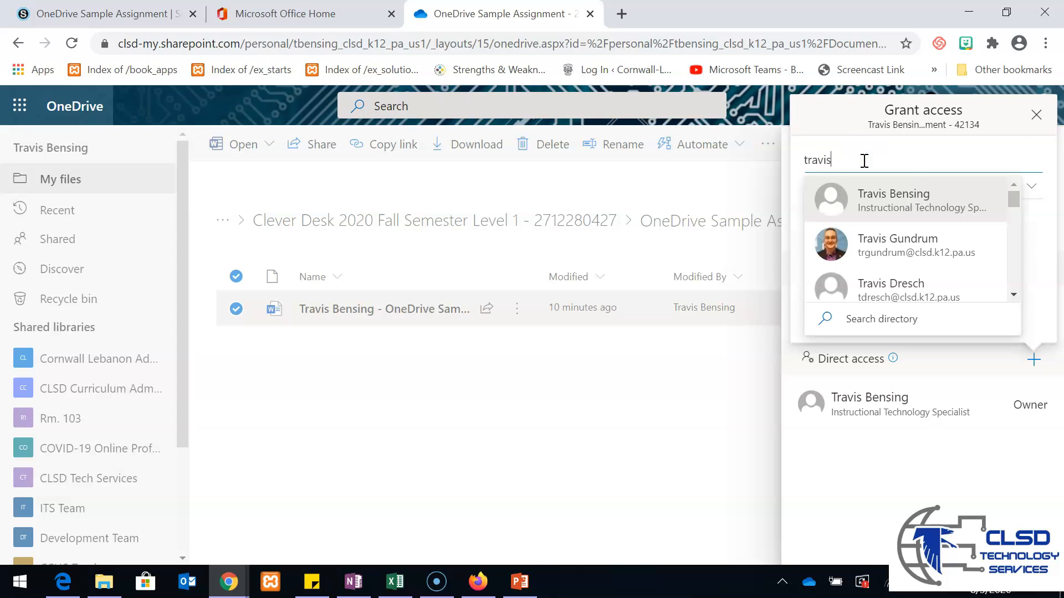
{"action": "left_click", "coordinate": [893, 200]}
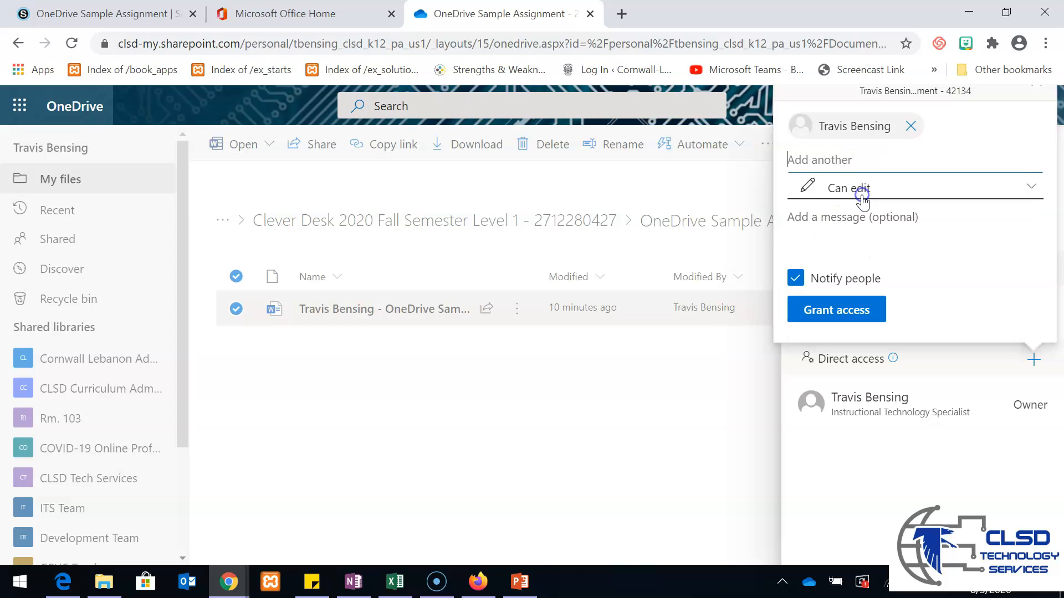
{"action": "mouse_move", "coordinate": [880, 188]}
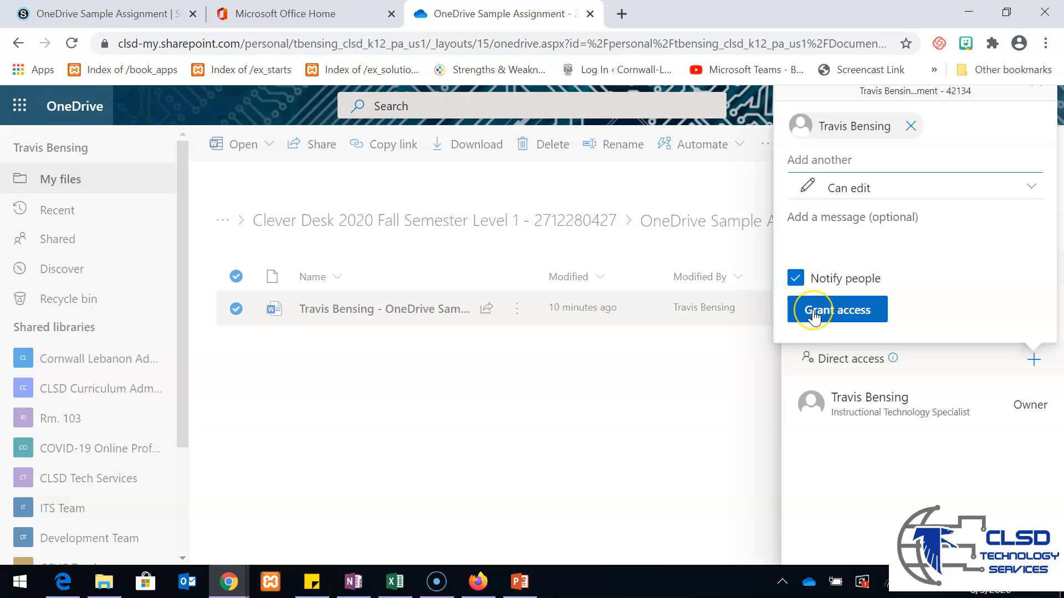
{"action": "mouse_move", "coordinate": [811, 332]}
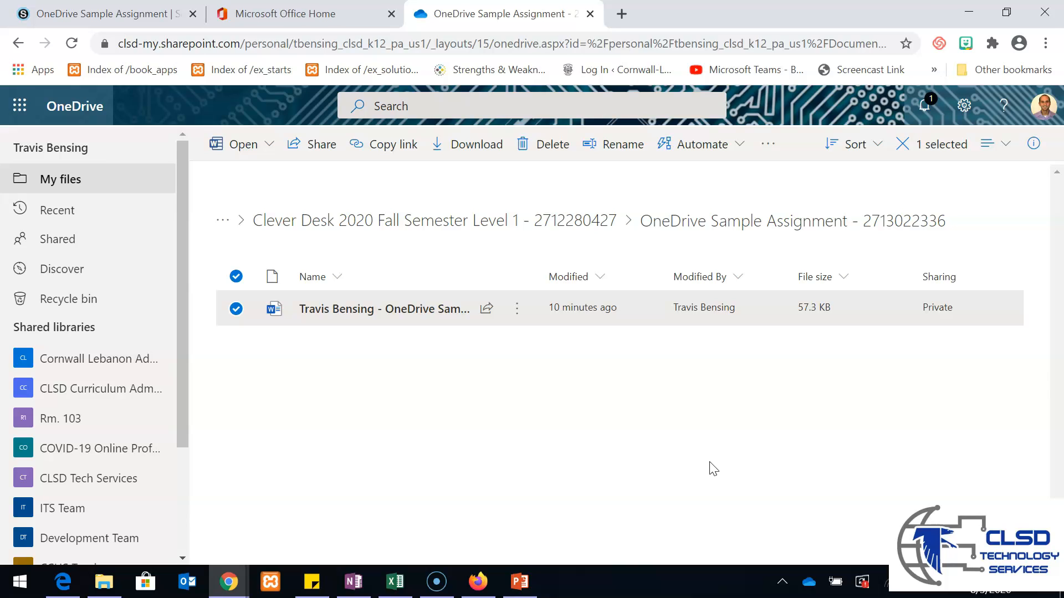
{"action": "mouse_move", "coordinate": [322, 245]}
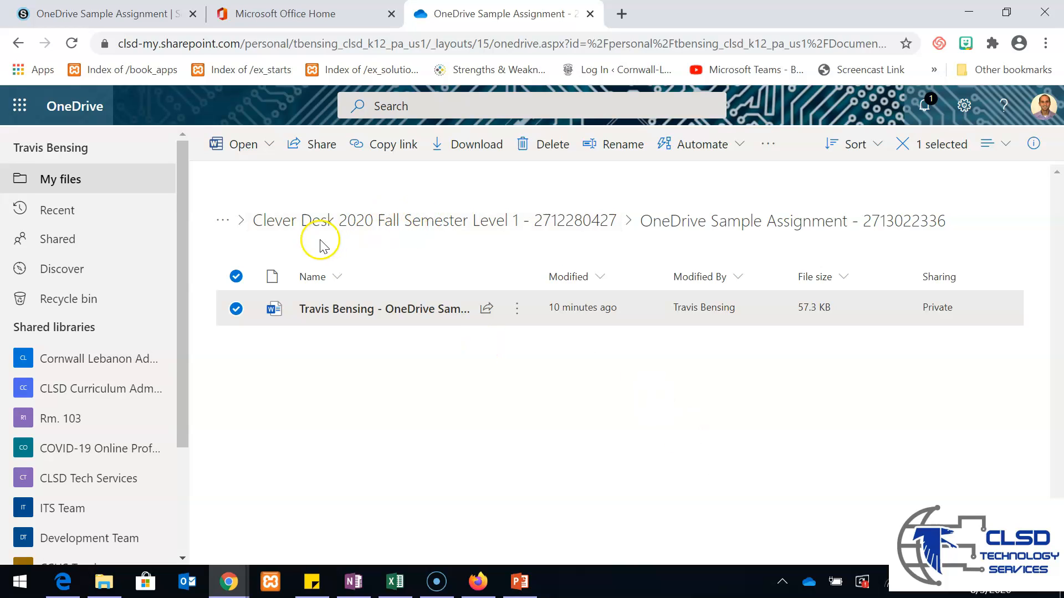